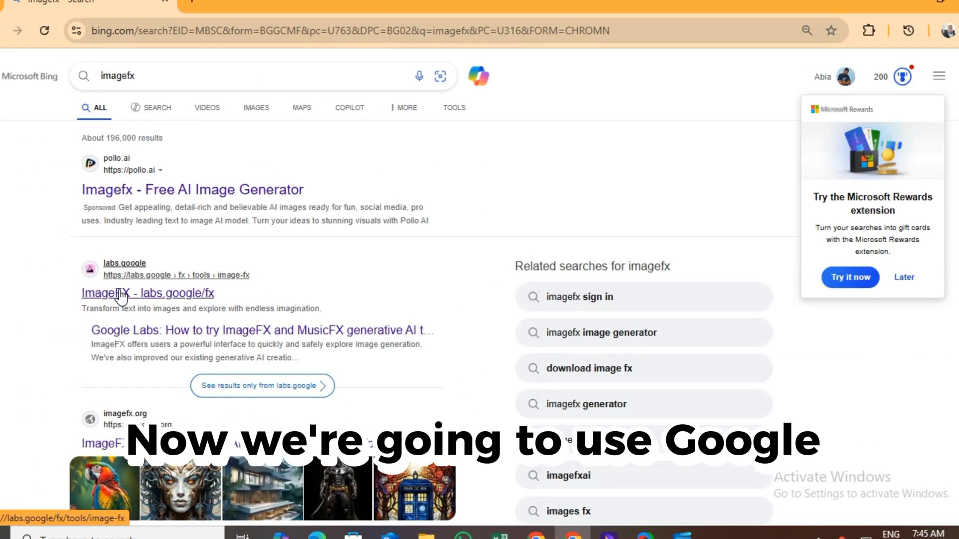
# - Open ImageFX from the labs.google result and sign in with the Google account
pyautogui.click(118, 293)
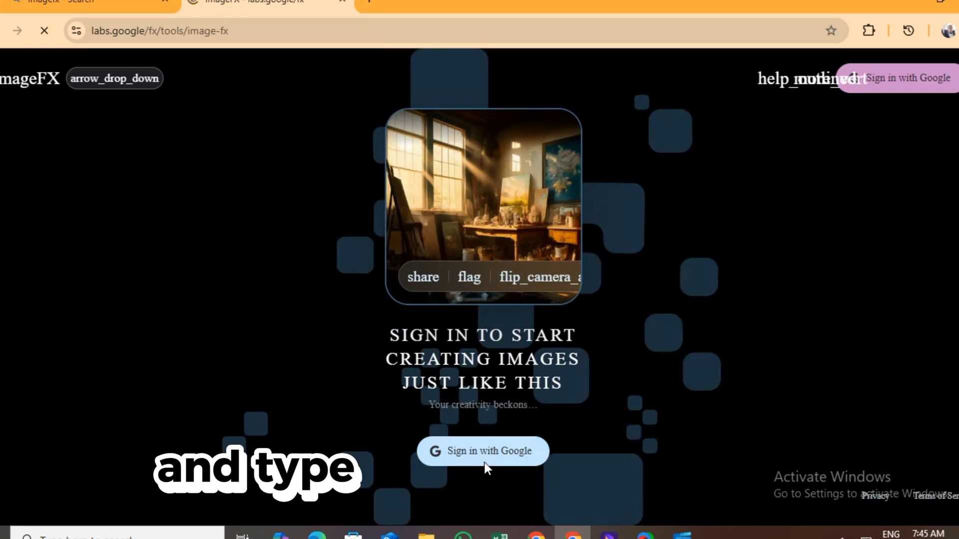
pyautogui.click(484, 452)
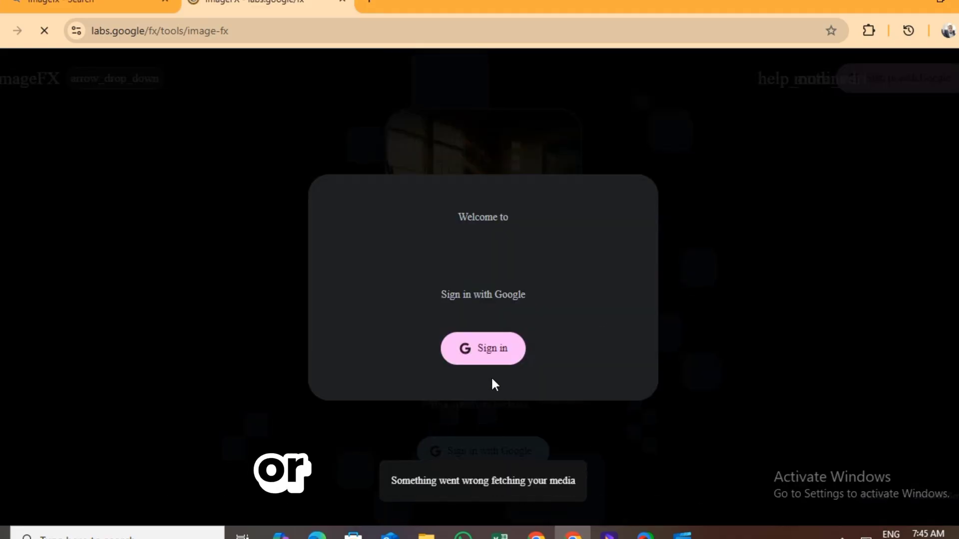
pyautogui.click(483, 349)
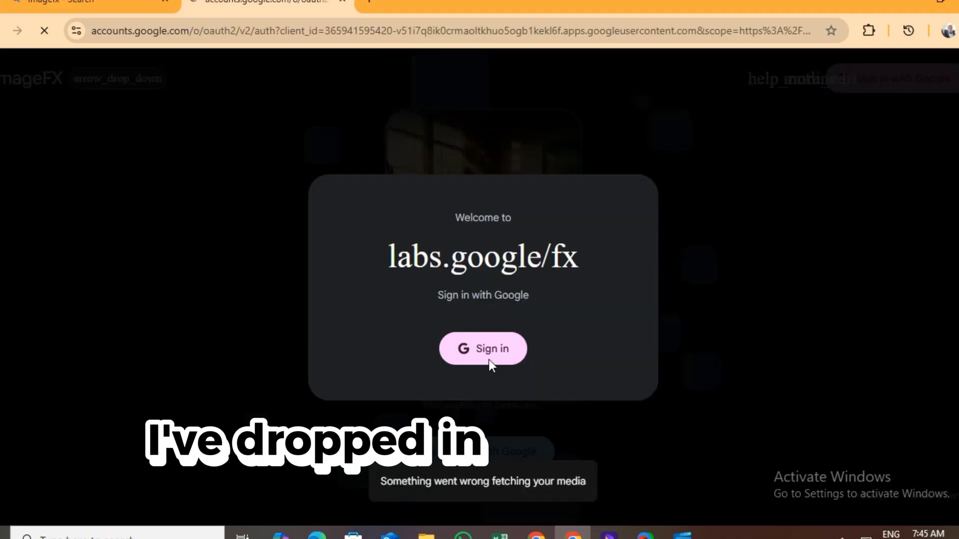
pyautogui.click(484, 349)
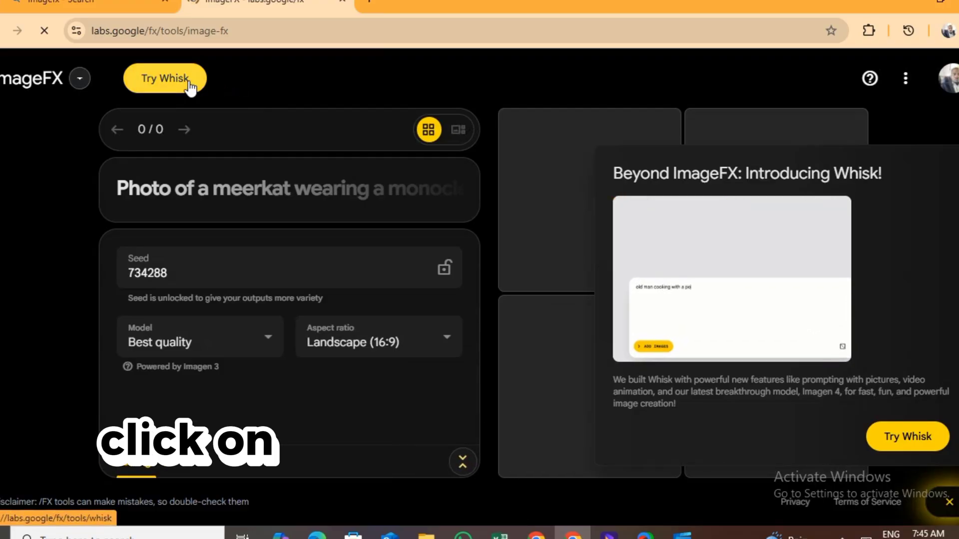
# - Enter the Whisk tool, dismiss the welcome dialog and reach the Subject image upload area
pyautogui.click(164, 78)
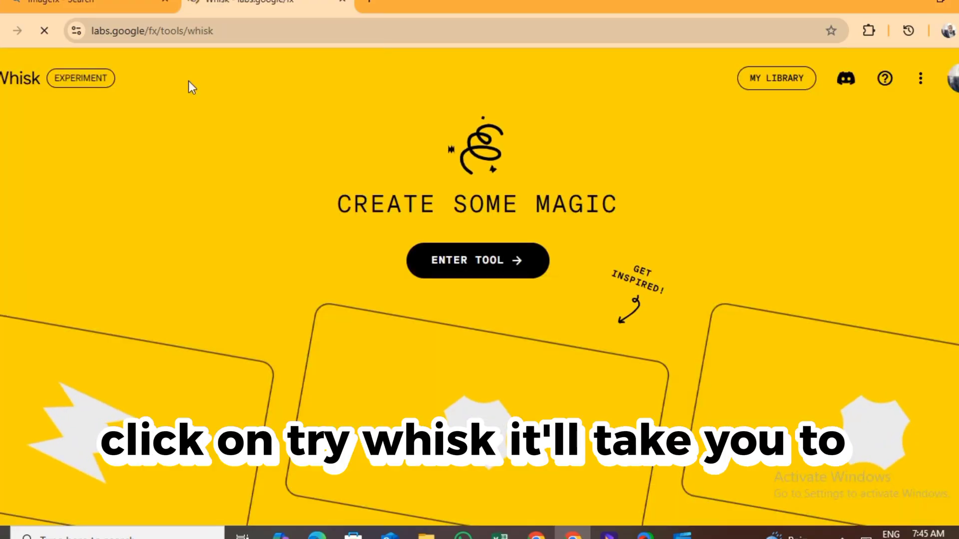
pyautogui.click(452, 270)
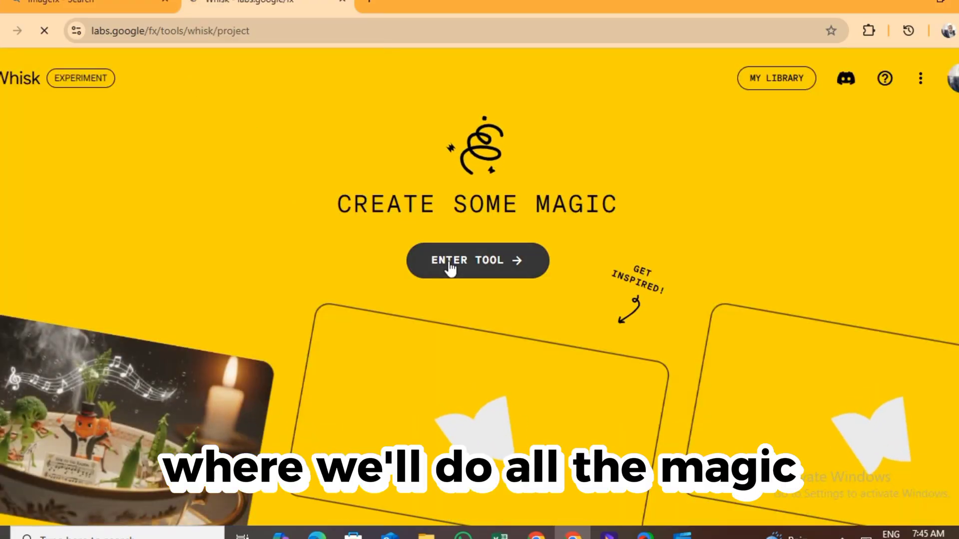
pyautogui.click(477, 260)
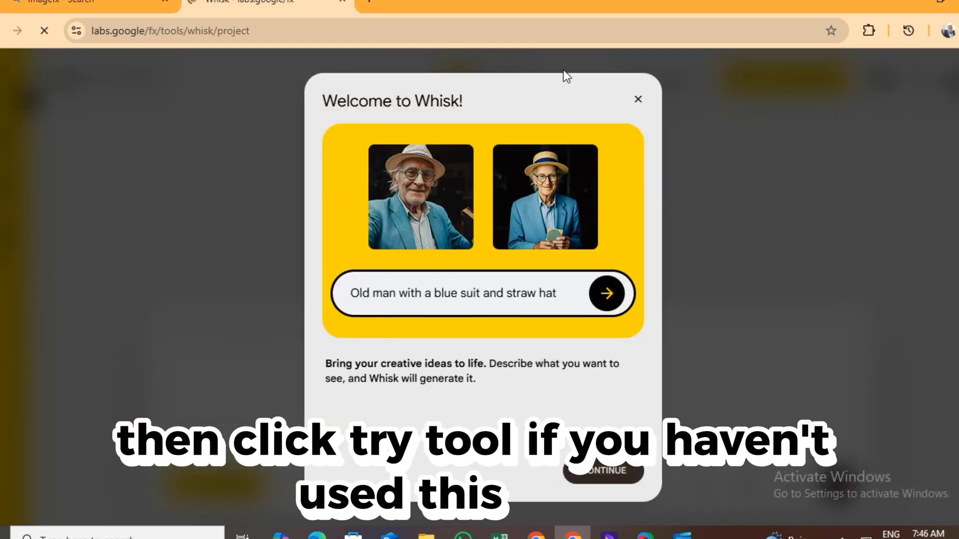
pyautogui.click(638, 99)
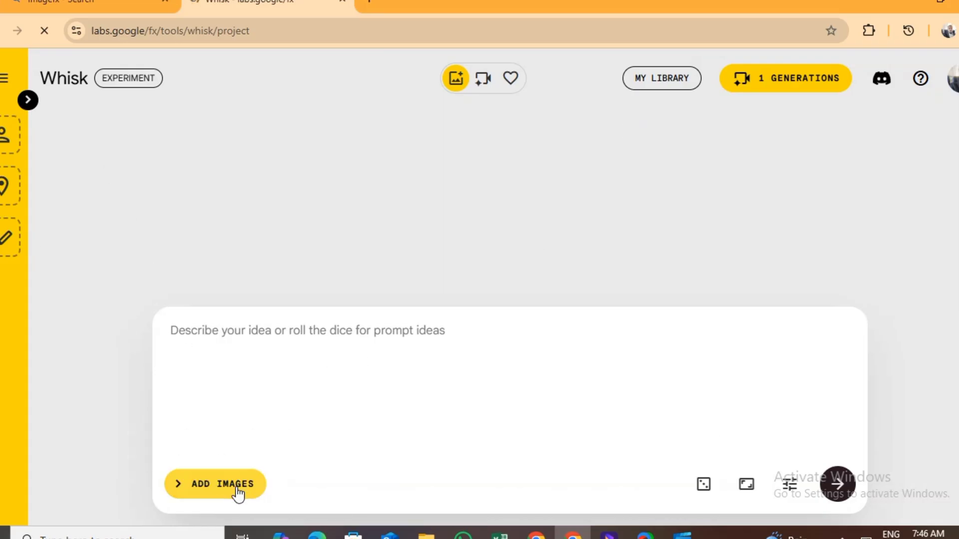
pyautogui.click(215, 484)
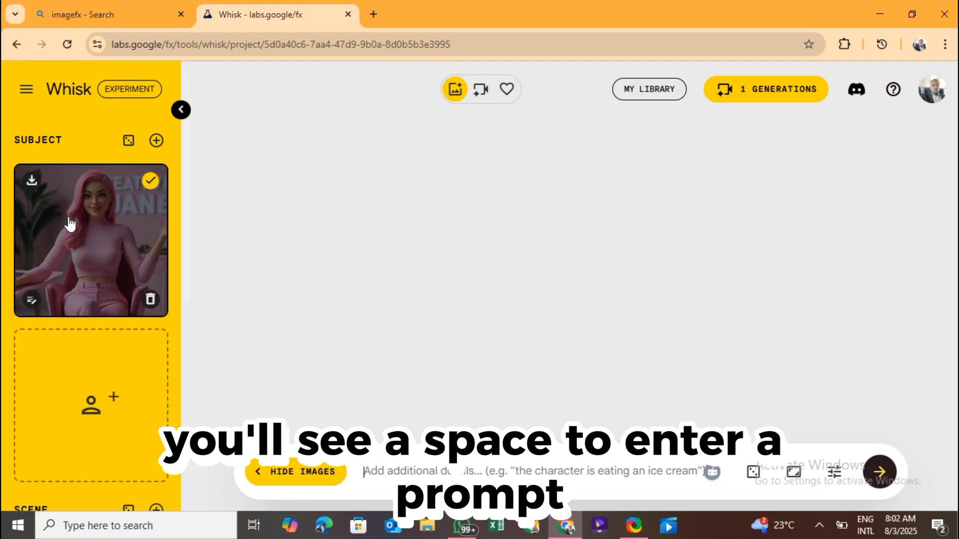
# - Paste the prepared Creative Jane avatar prompt into Whisk's prompt box
pyautogui.click(181, 110)
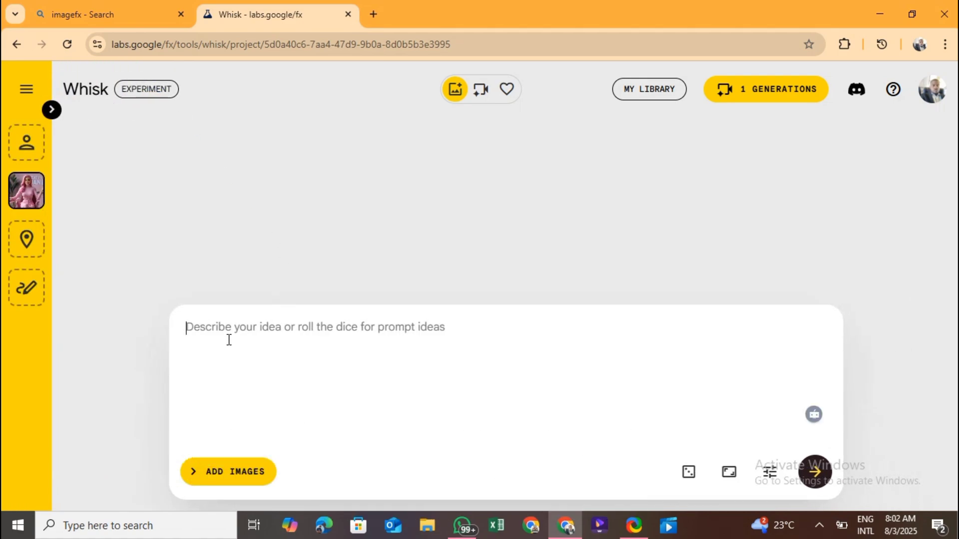
pyautogui.rightClick(229, 339)
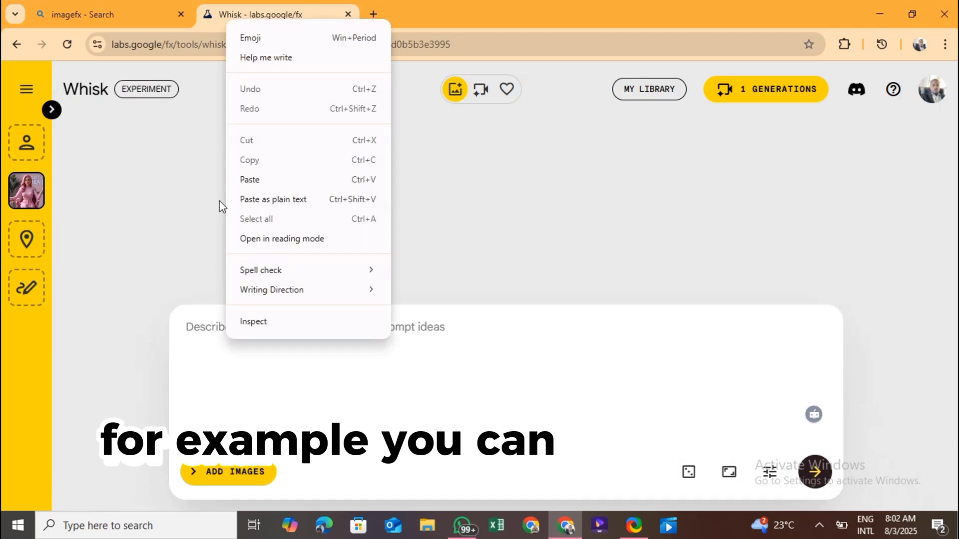
pyautogui.click(250, 180)
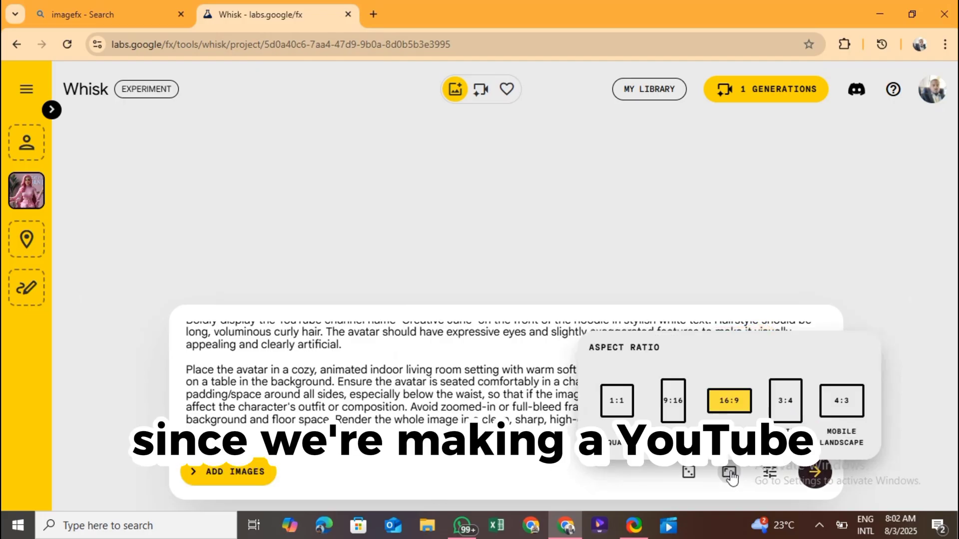
pyautogui.moveTo(759, 407)
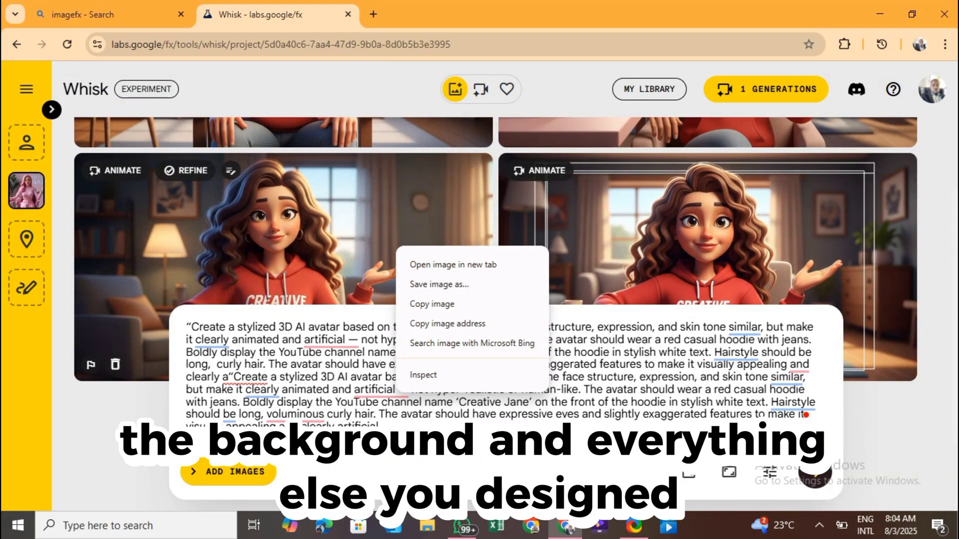
# - Save the avatar image, log in to Remaker face swap and claim the 5 daily free credits
pyautogui.click(439, 284)
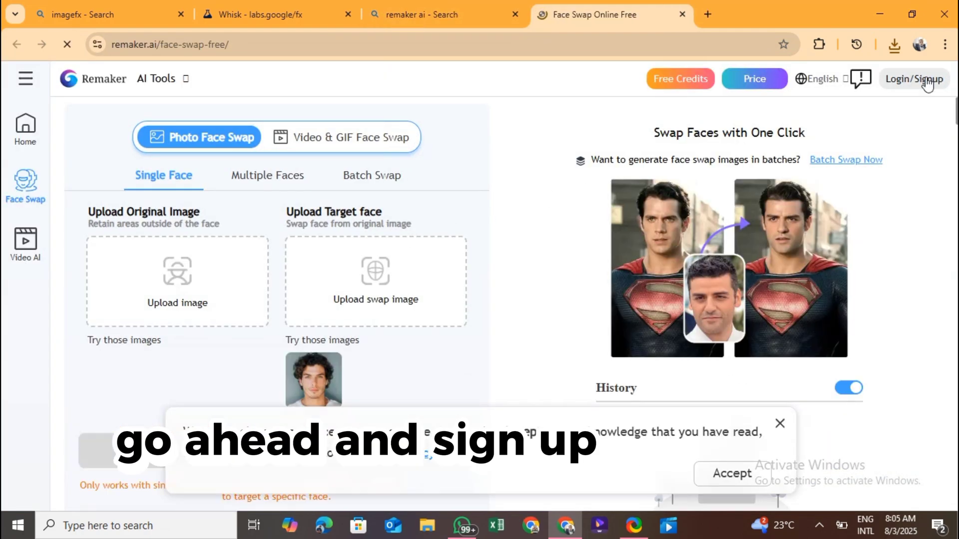
pyautogui.click(913, 79)
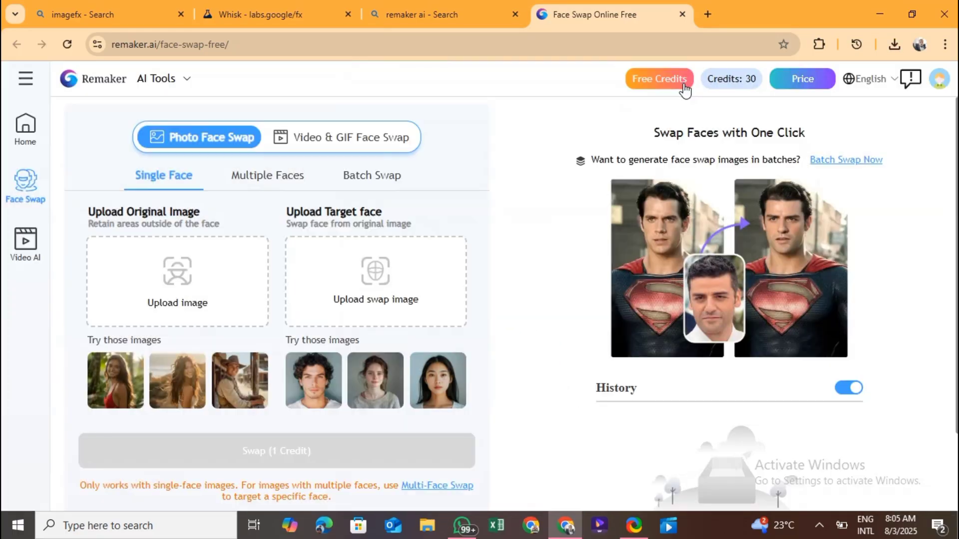
pyautogui.click(659, 79)
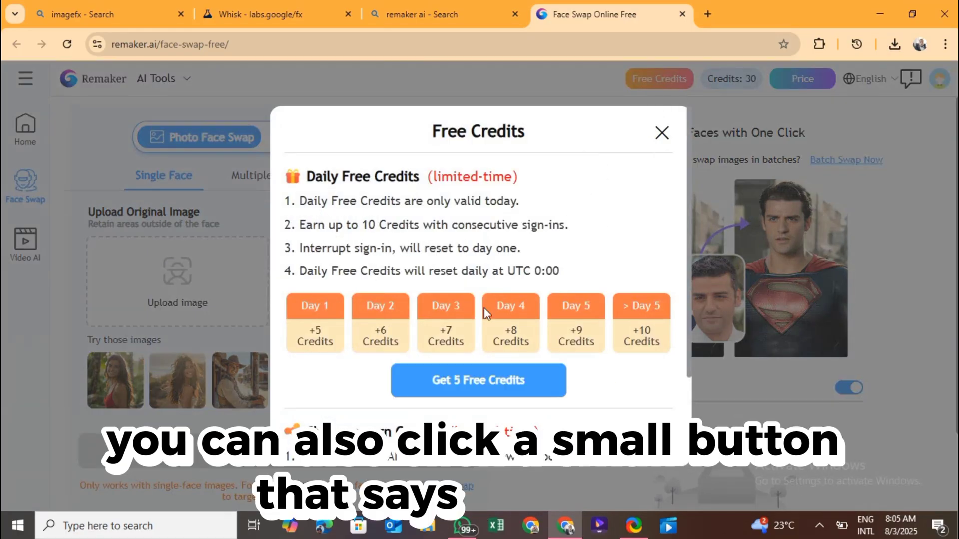
pyautogui.click(479, 380)
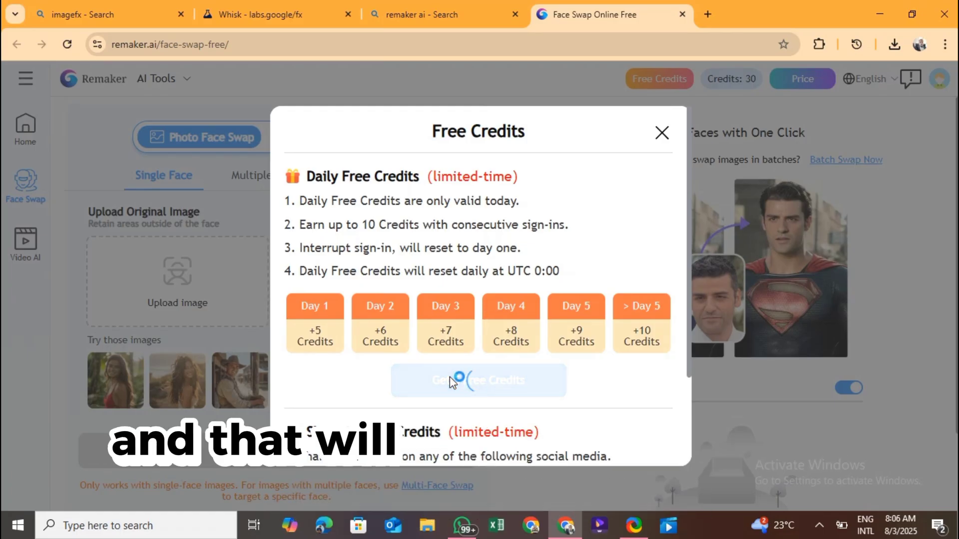
pyautogui.click(478, 379)
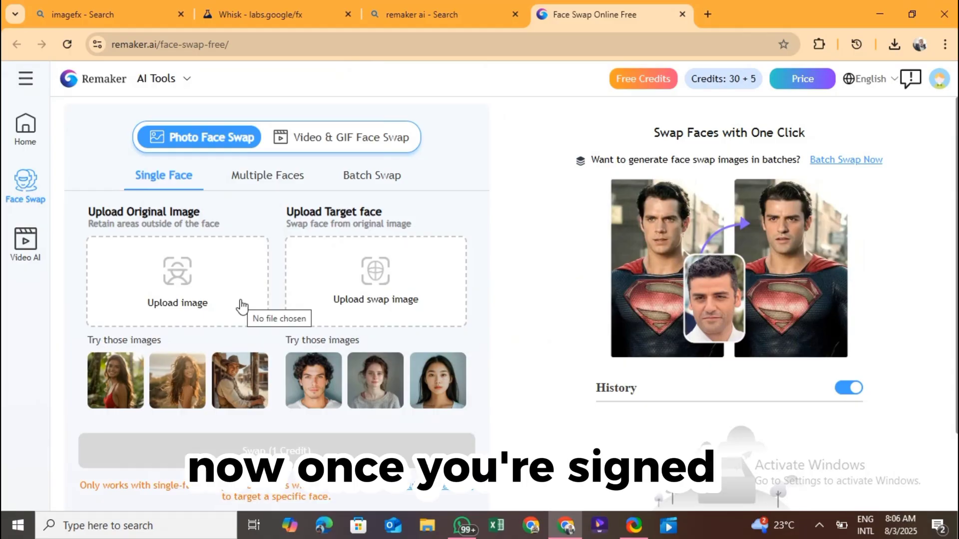
pyautogui.moveTo(202, 294)
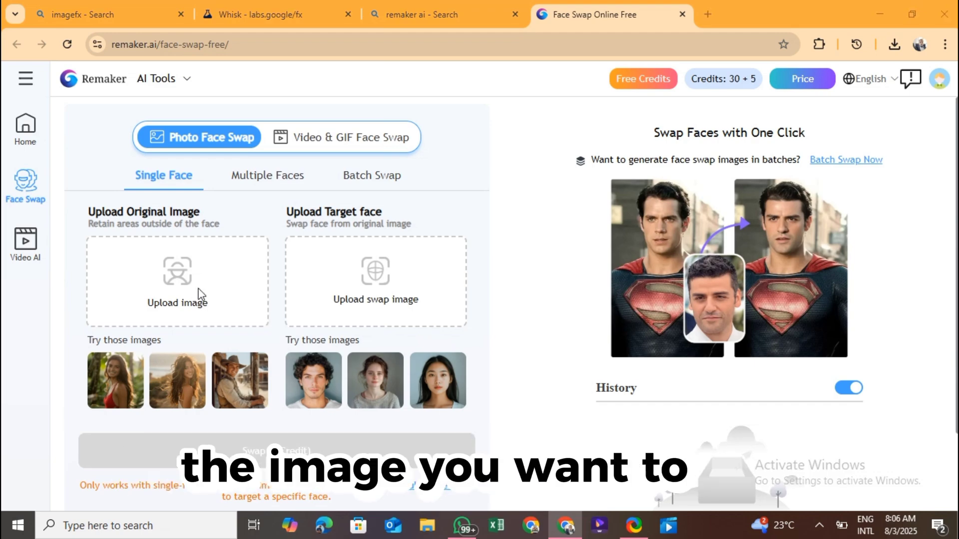
# - Pick the original avatar 'ai' image file to upload for the face swap
pyautogui.click(178, 282)
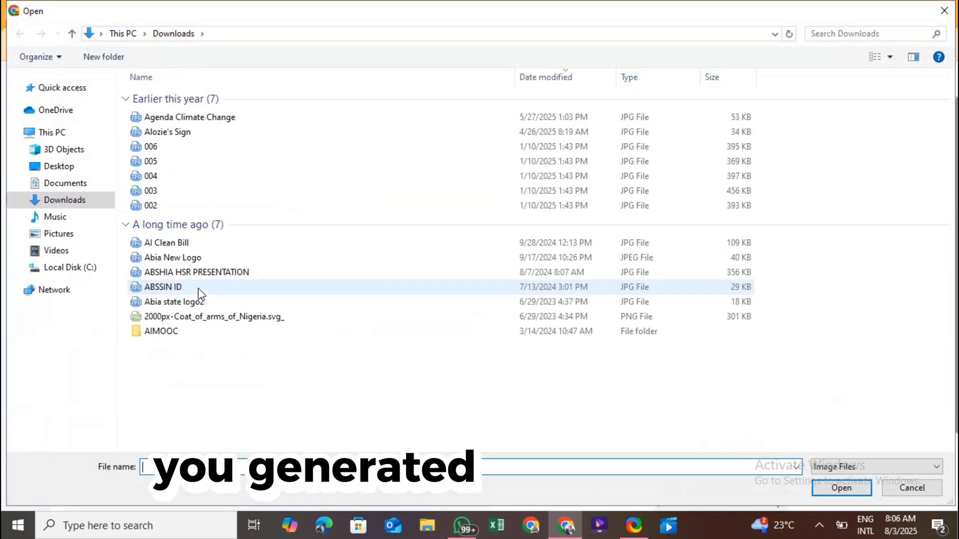
pyautogui.write('ai/face-swap-free/')
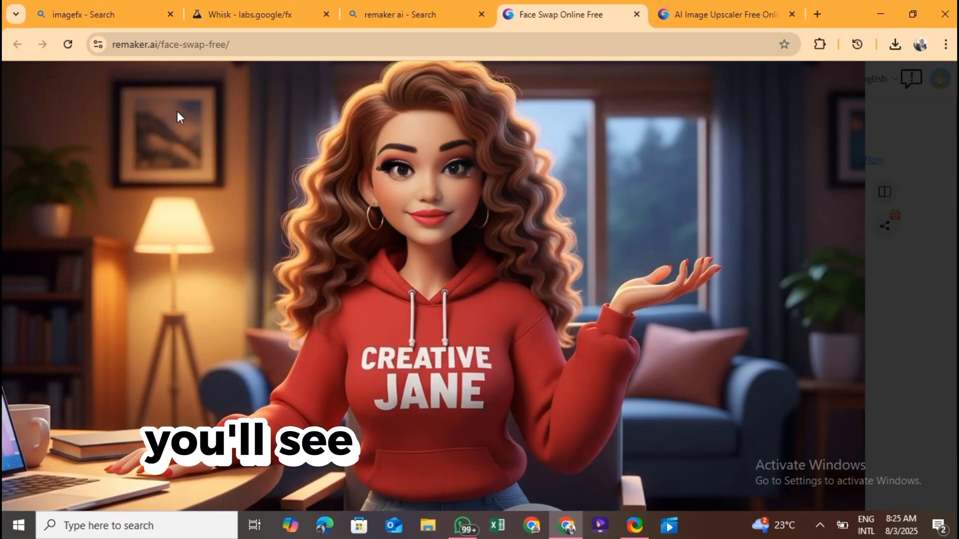
pyautogui.moveTo(753, 64)
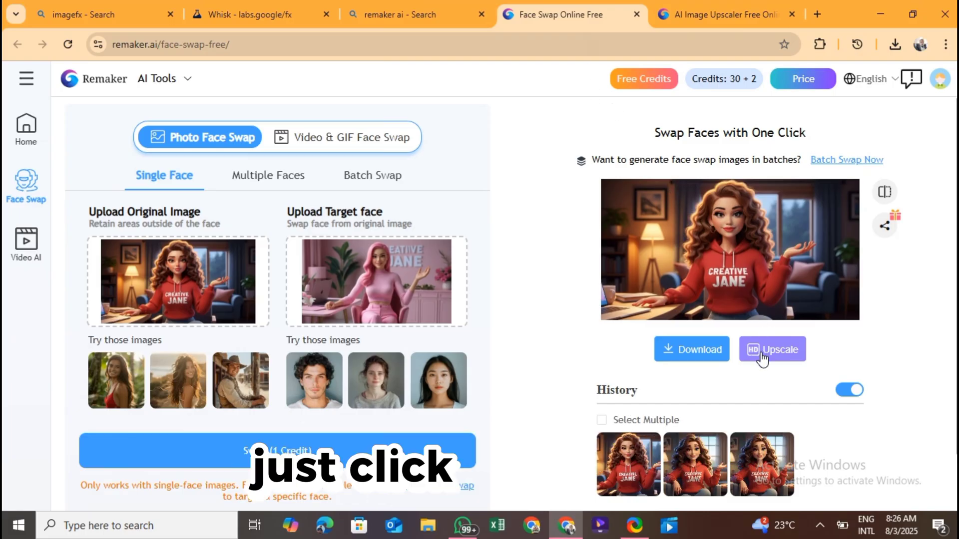
# - Upscale the face-swapped Creative Jane result and save the upscaled image
pyautogui.click(771, 350)
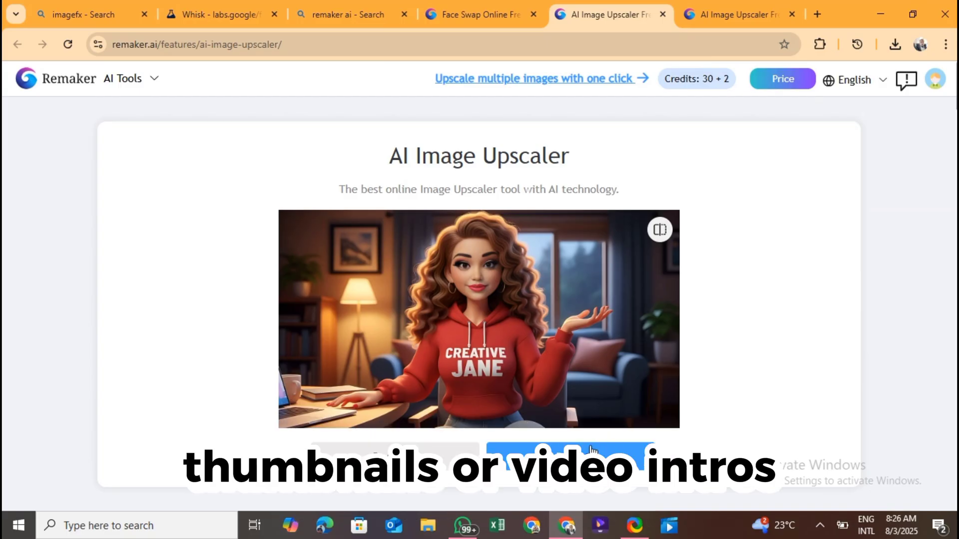
pyautogui.click(895, 44)
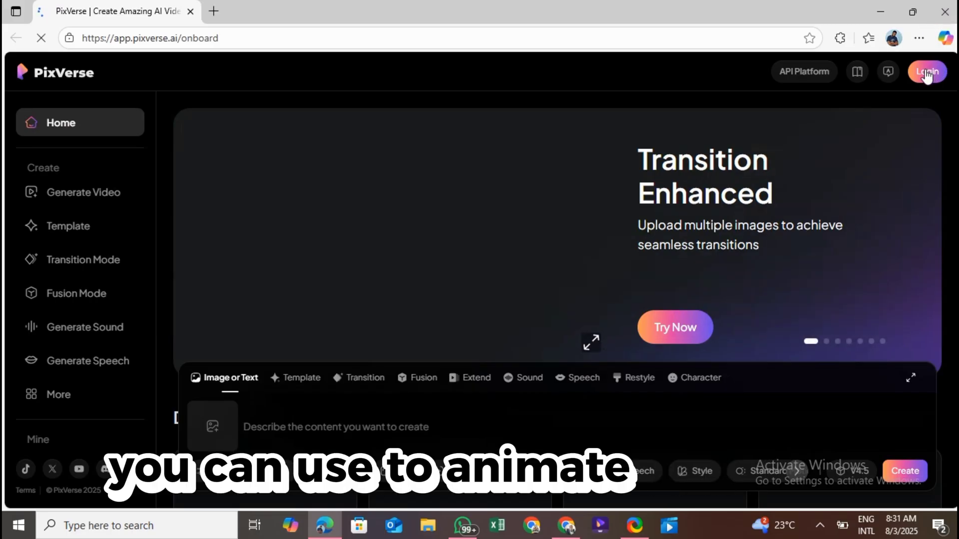
# - Sign in to PixVerse with the Google account
pyautogui.click(927, 72)
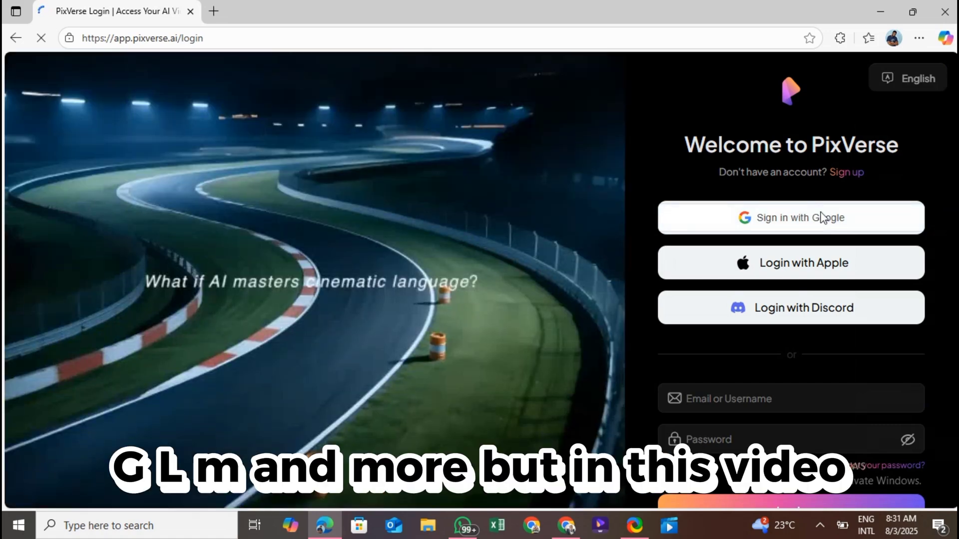
pyautogui.click(791, 218)
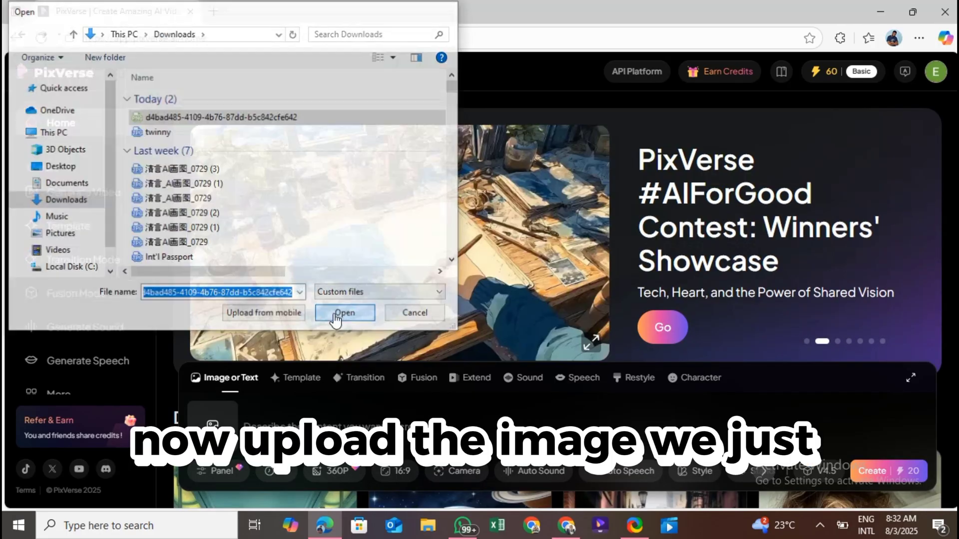
pyautogui.click(346, 313)
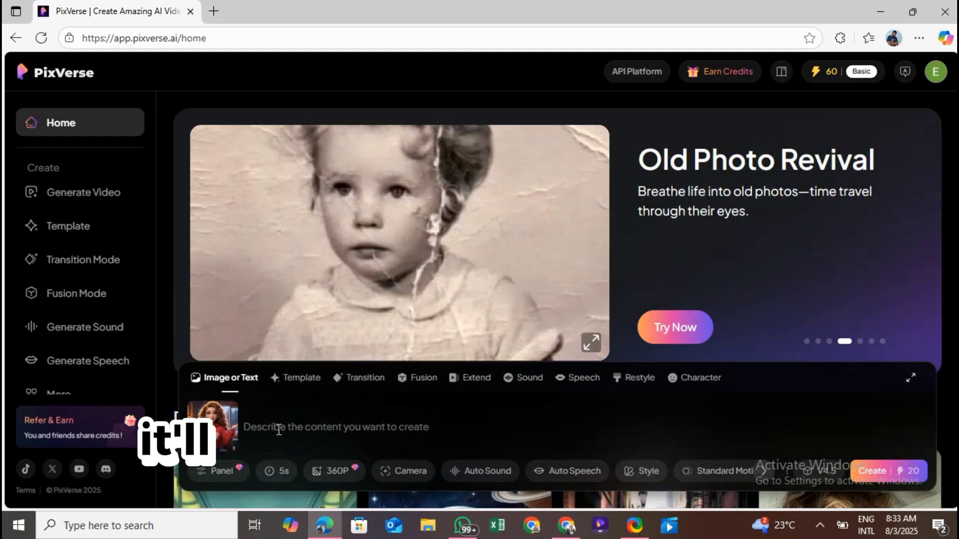
# - Paste the smiling, gesturing avatar description into PixVerse's prompt box
pyautogui.rightClick(278, 431)
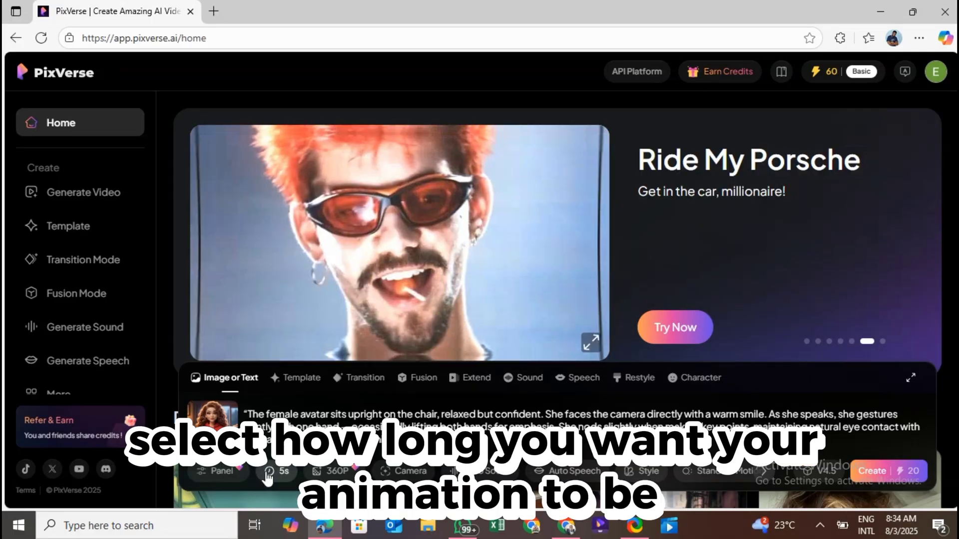
# - Set the video duration to 8s, raising the cost to 40 credits
pyautogui.click(270, 472)
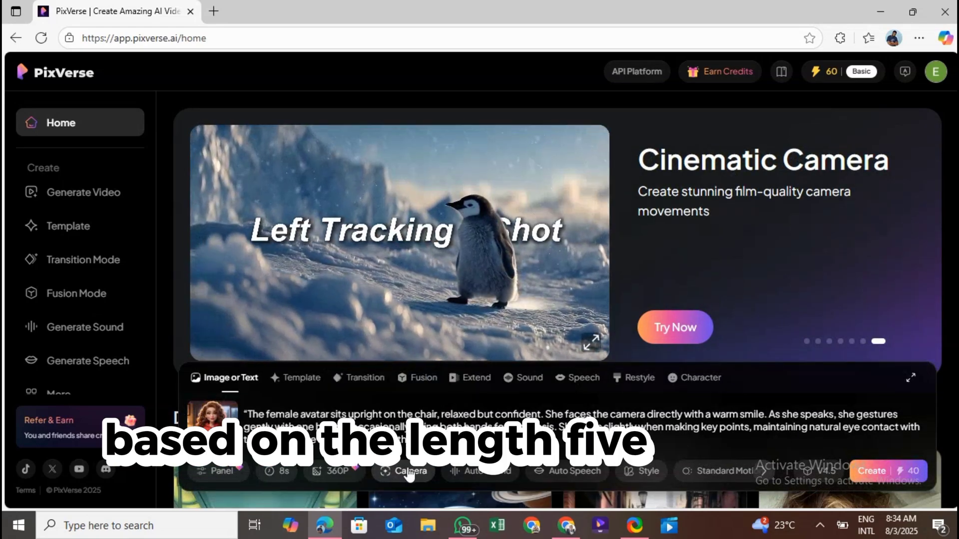
pyautogui.click(333, 472)
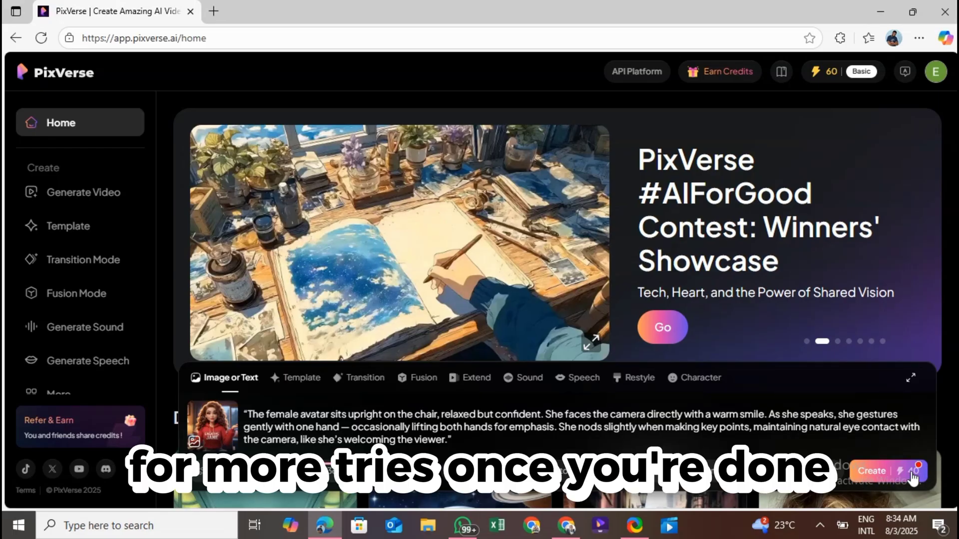
# - Create the 8-second Creative Jane animation and open the finished video's detail page
pyautogui.click(870, 471)
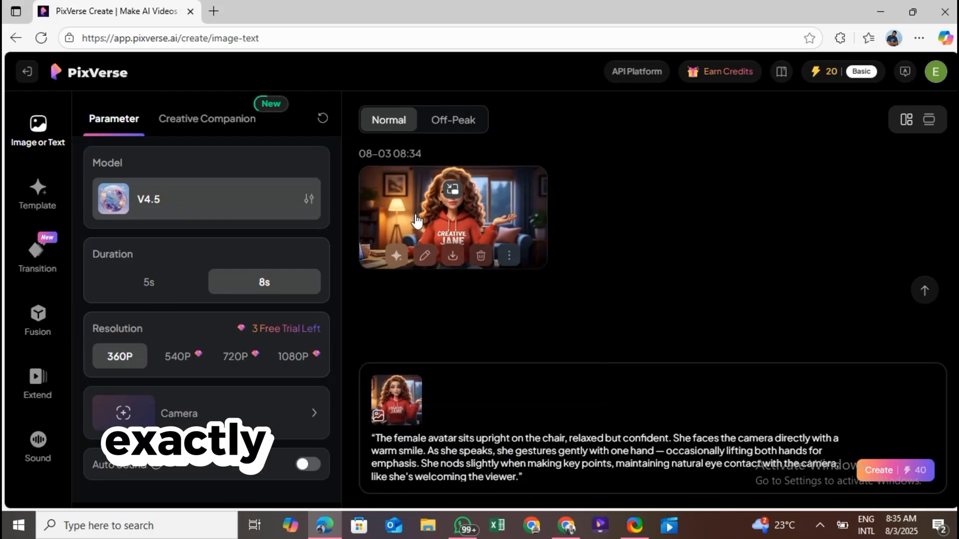
pyautogui.click(454, 217)
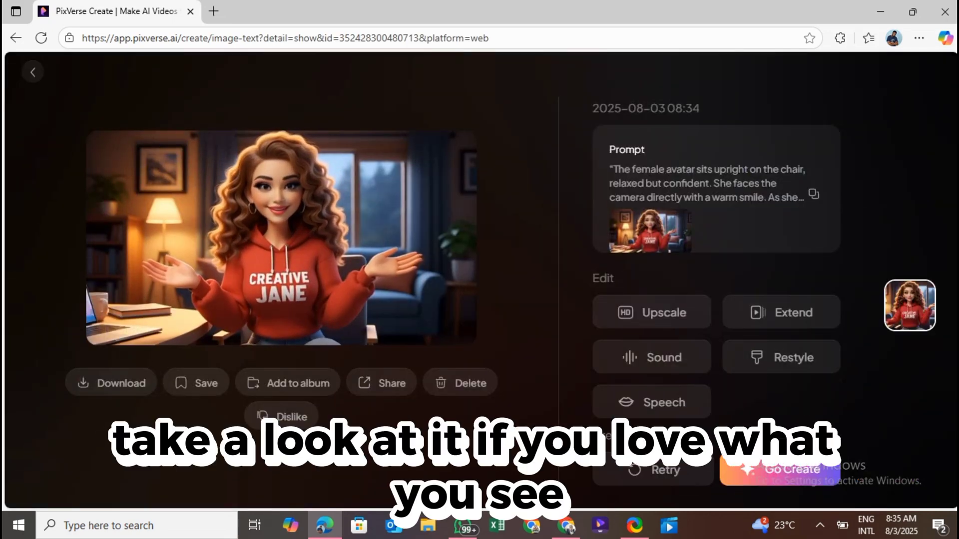
# - Download the Creative Jane video from PixVerse with a chosen watermark option
pyautogui.click(112, 383)
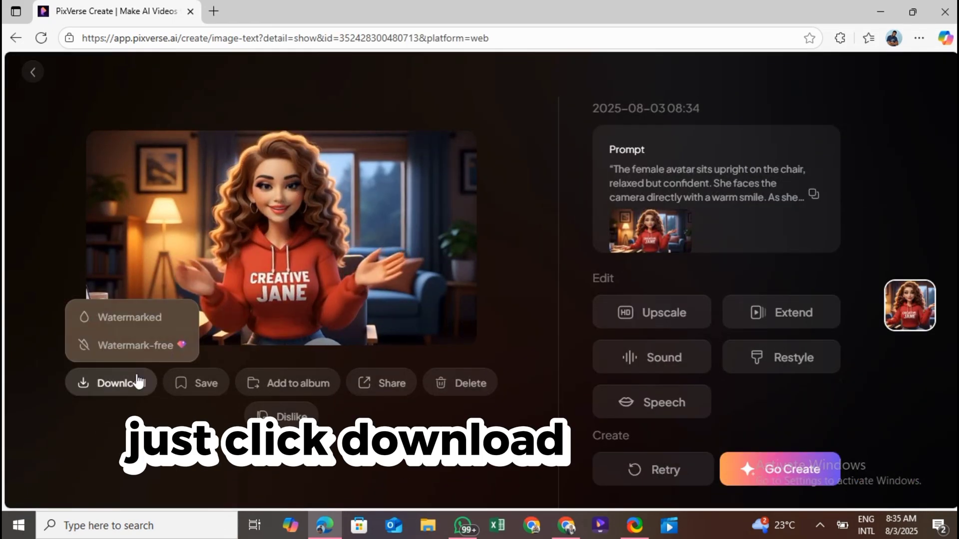
pyautogui.click(110, 381)
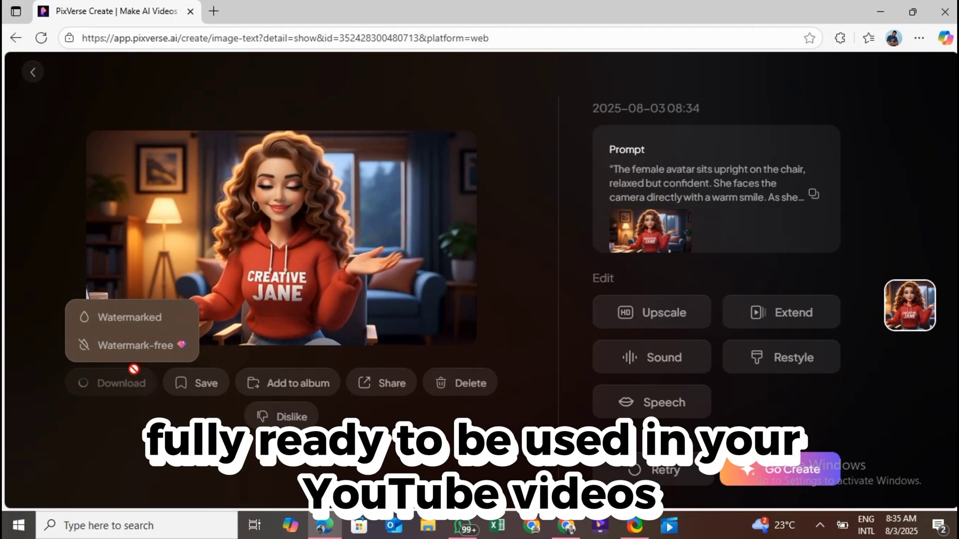
pyautogui.click(120, 382)
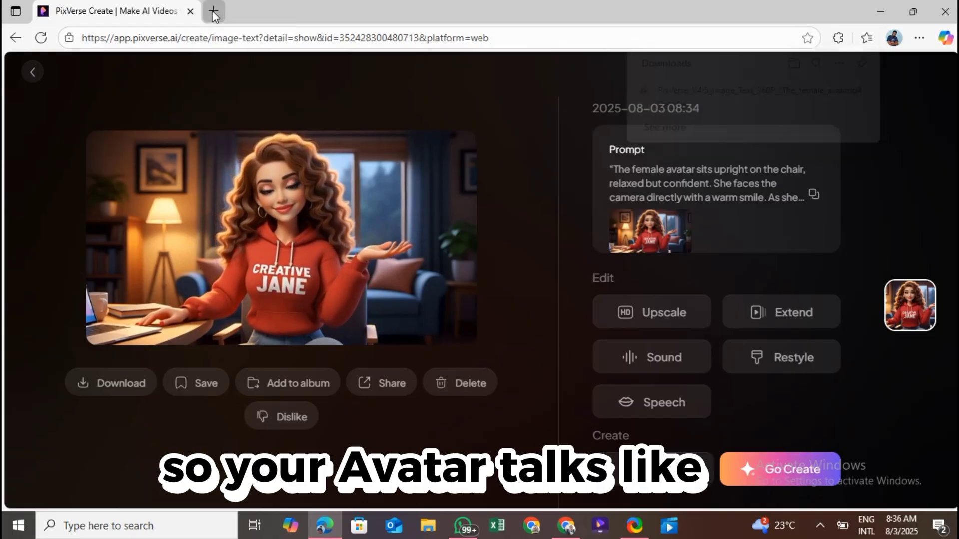
# - Search the web for 'minimax ai' from a new Edge tab and reach MiniMax Audio
pyautogui.write('minima')
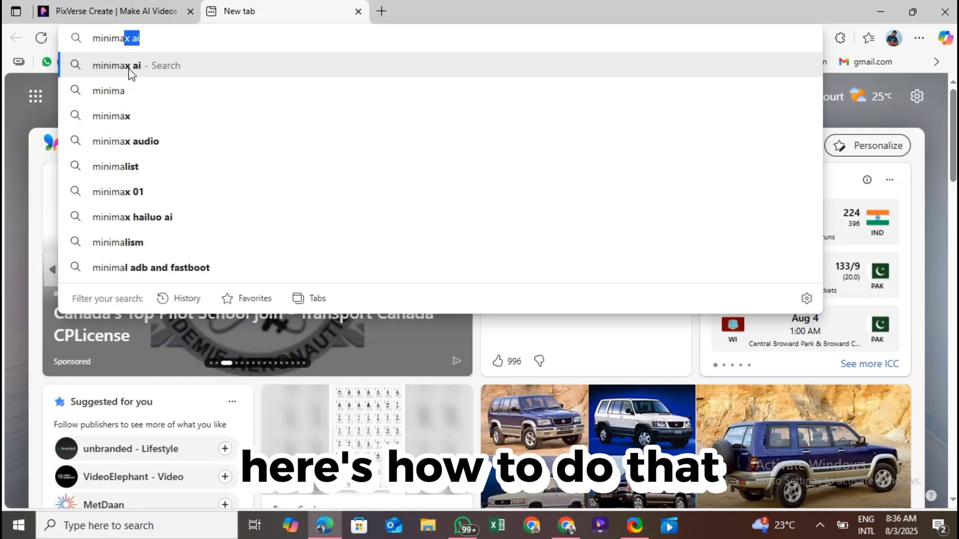
pyautogui.click(118, 66)
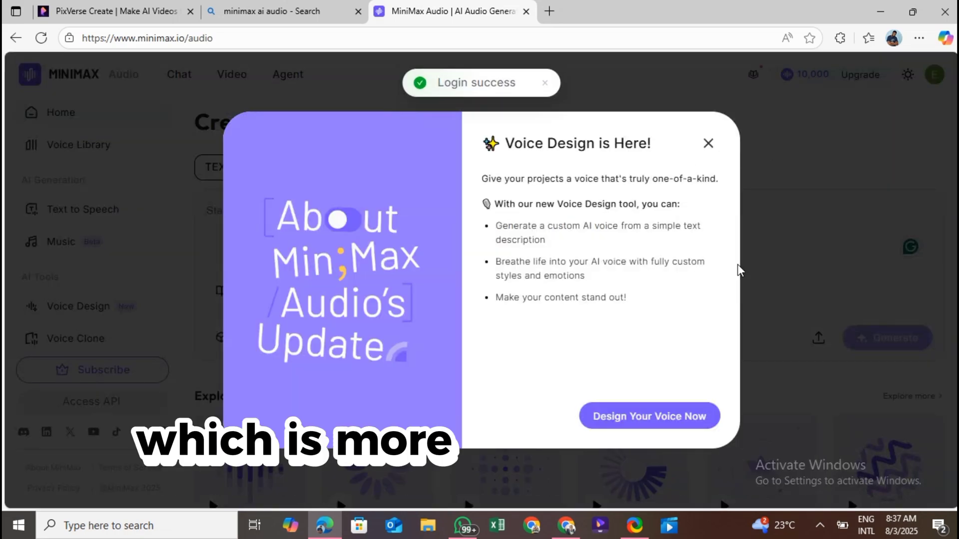
# - Dismiss the Voice Design popup and enter the Text to Speech workspace with the avatar script
pyautogui.click(708, 144)
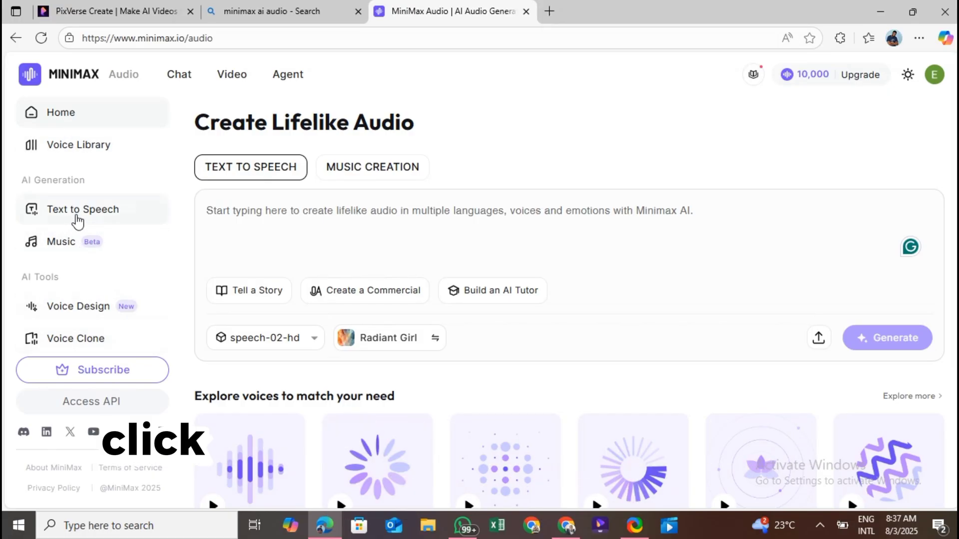
pyautogui.click(83, 210)
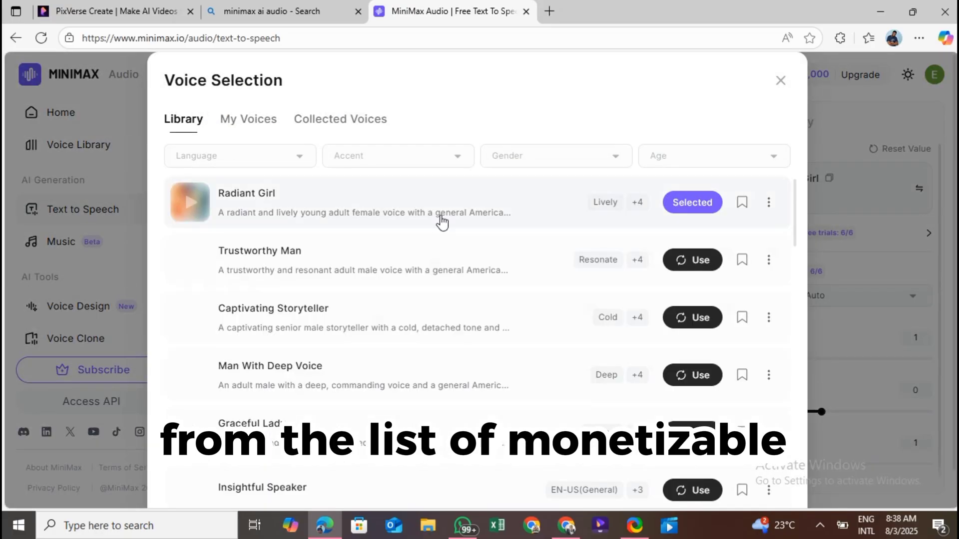
pyautogui.scroll(-3)
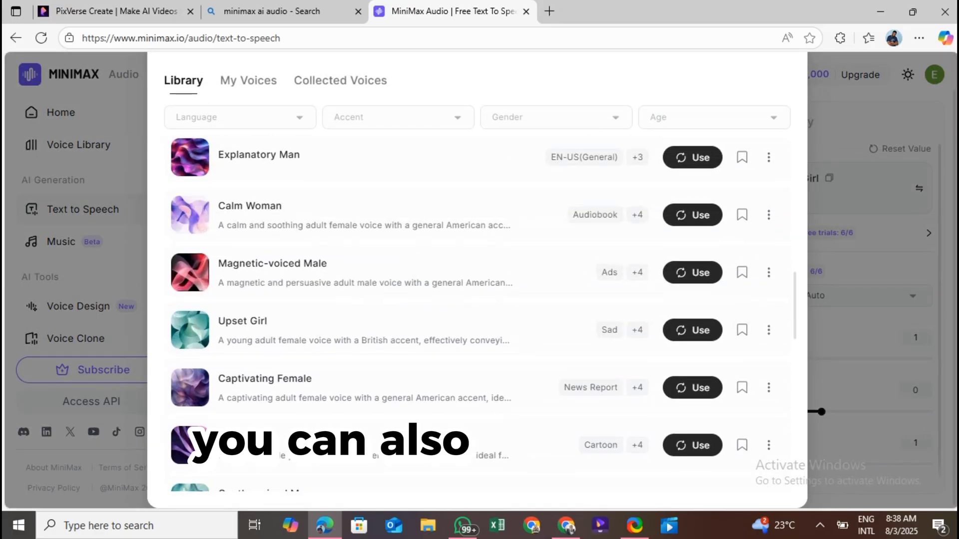
# - Browse the voice library by language, gender and age and choose Trustworthy Man
pyautogui.click(240, 117)
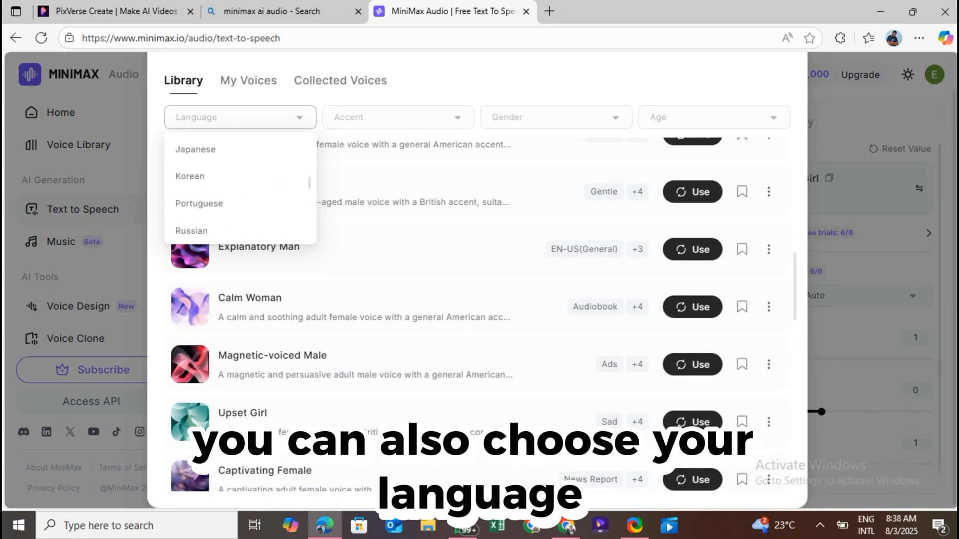
pyautogui.click(557, 118)
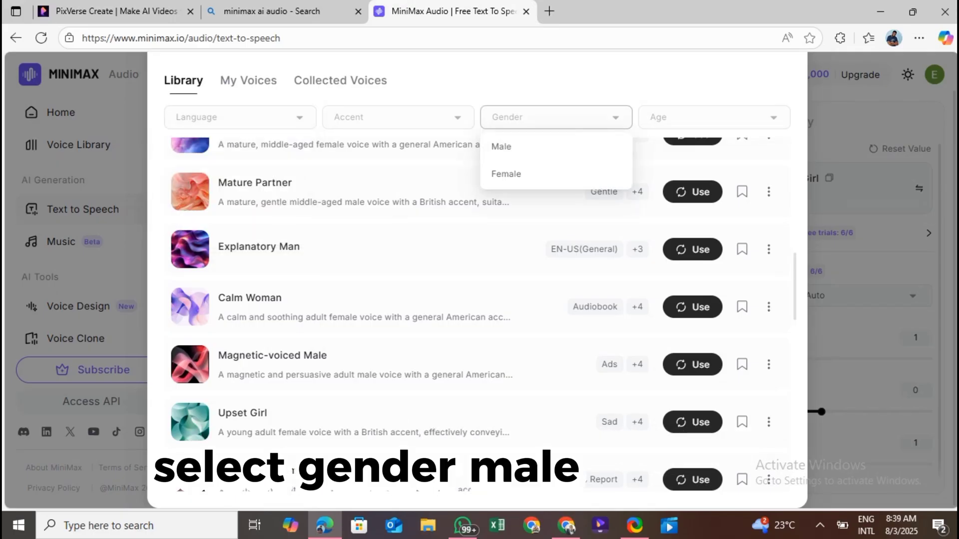
pyautogui.click(713, 117)
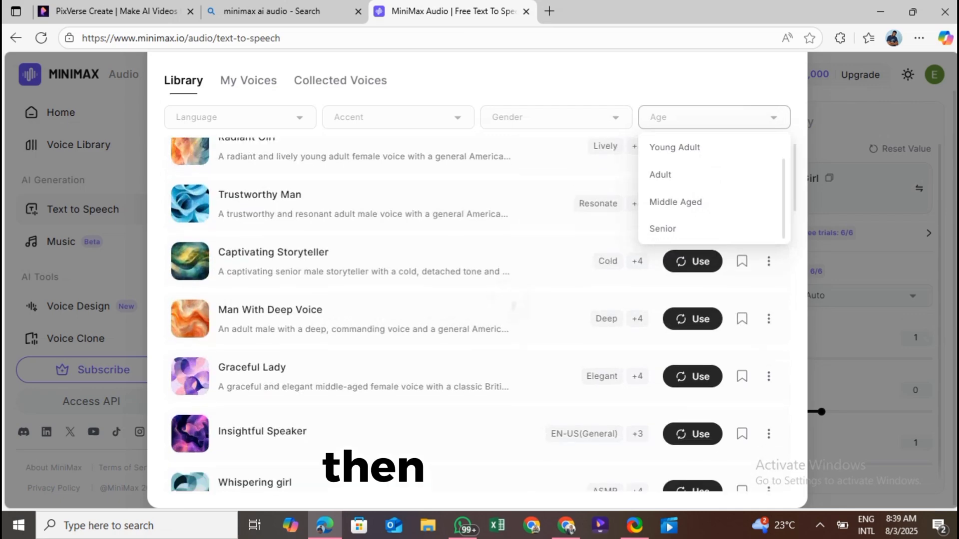
pyautogui.click(692, 145)
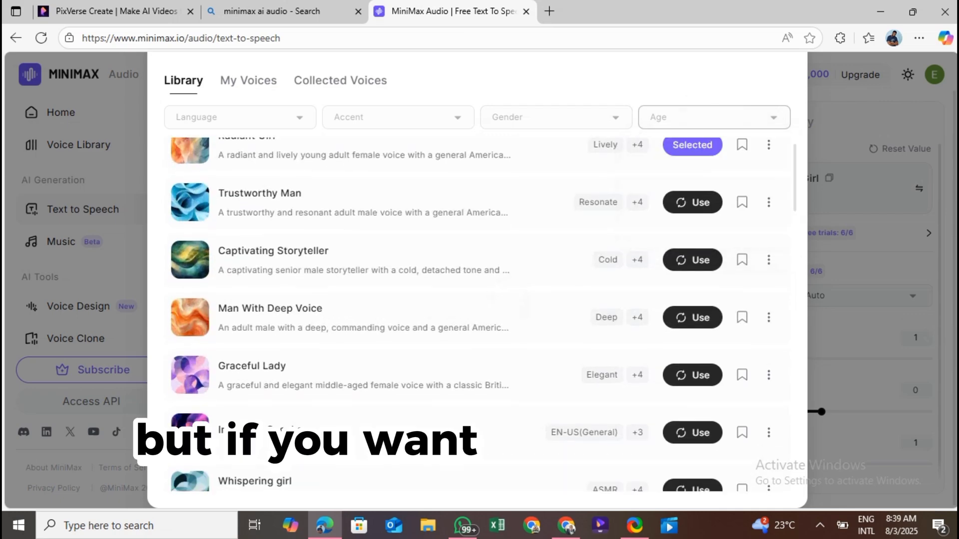
pyautogui.click(692, 202)
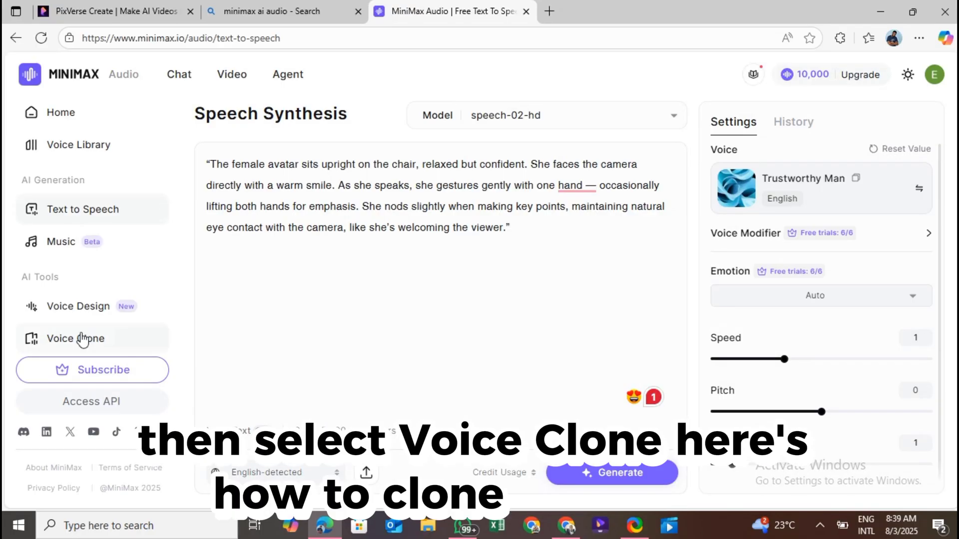
# - Upload the voice sample clip for cloning with background noise removal on
pyautogui.click(75, 338)
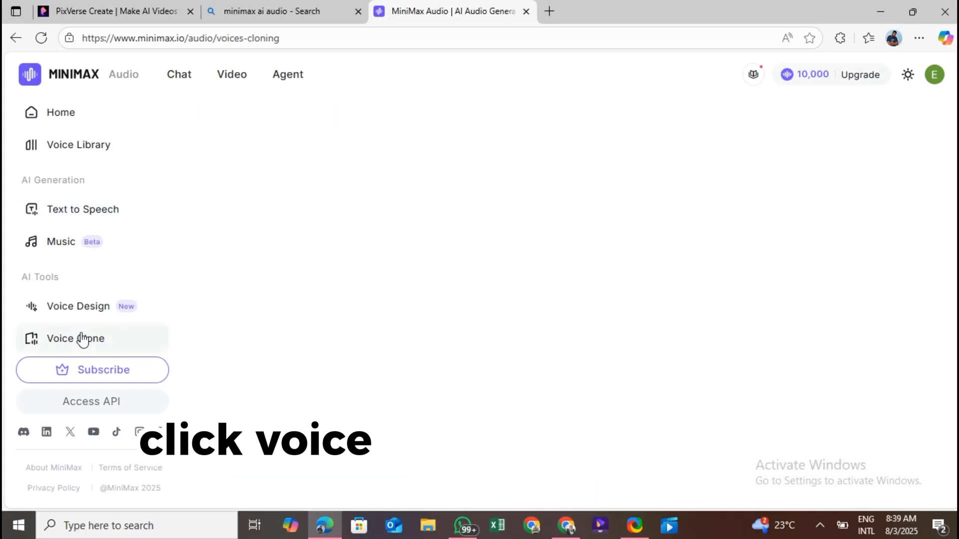
pyautogui.click(75, 339)
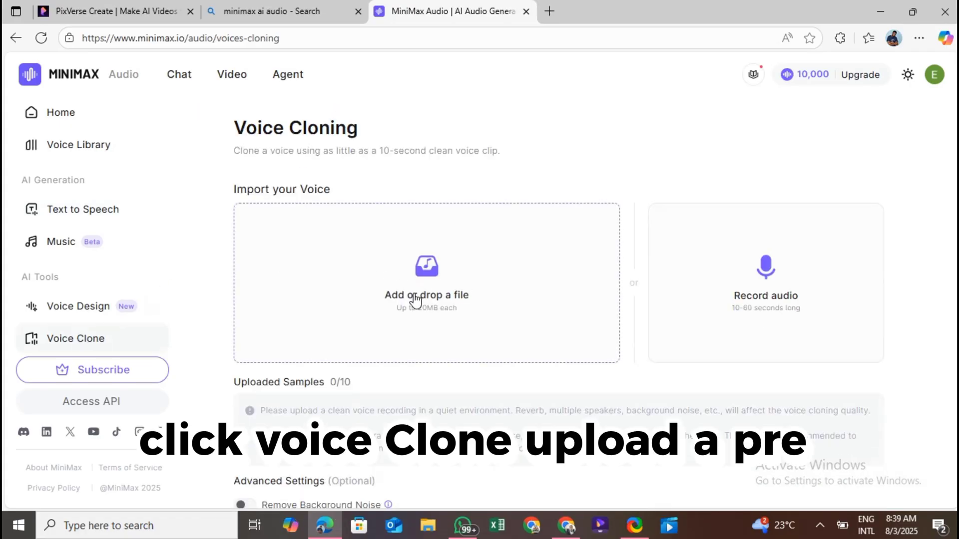
pyautogui.click(426, 282)
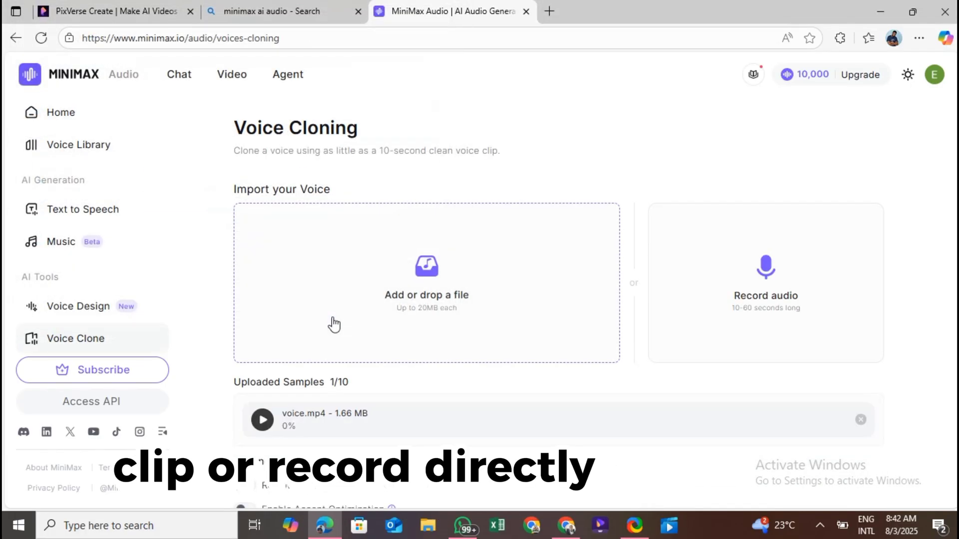
pyautogui.scroll(-3)
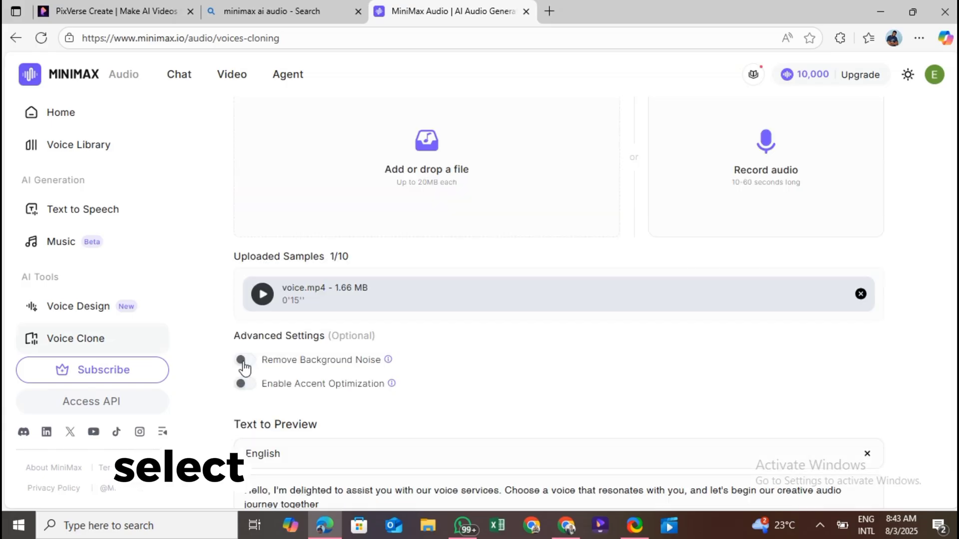
pyautogui.click(244, 360)
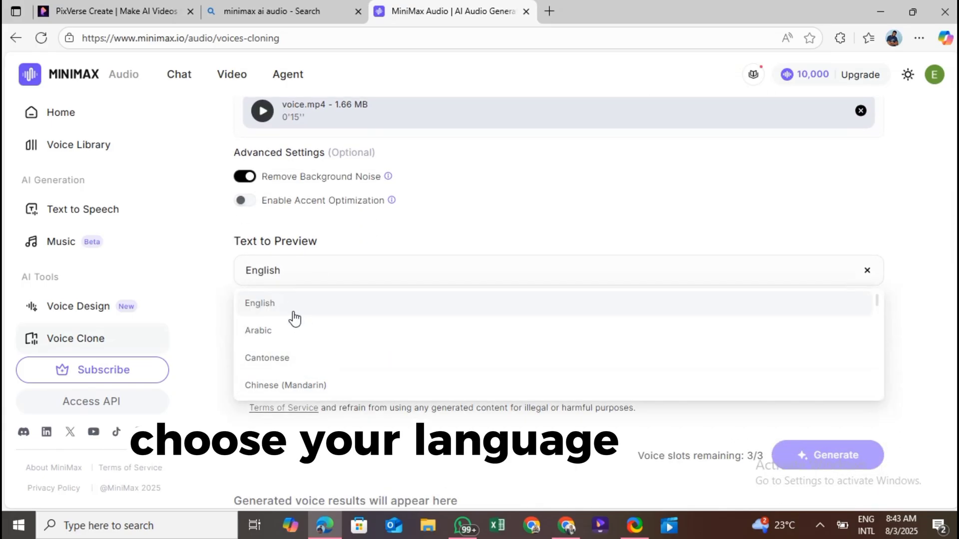
# - Generate the clone with English preview, accept the terms, and save it as jane4
pyautogui.click(259, 304)
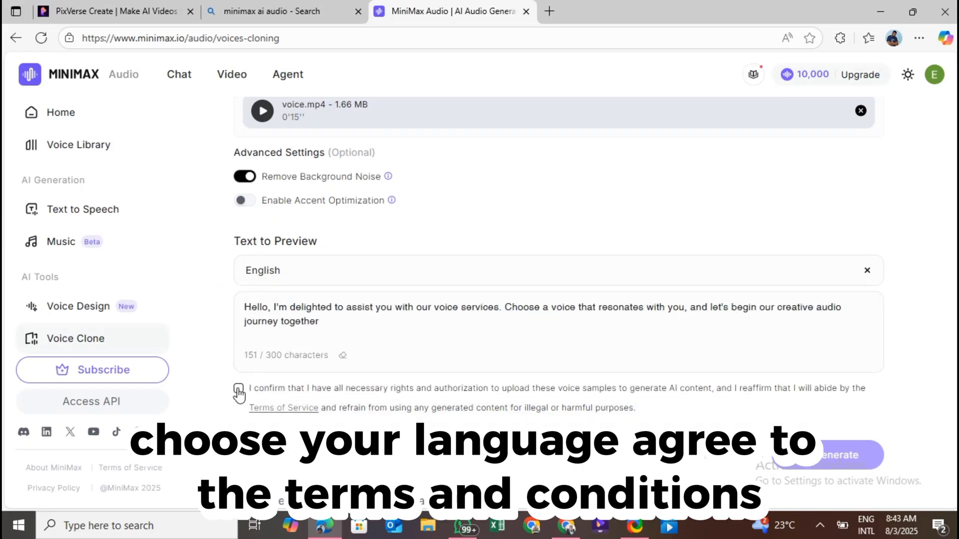
pyautogui.click(238, 389)
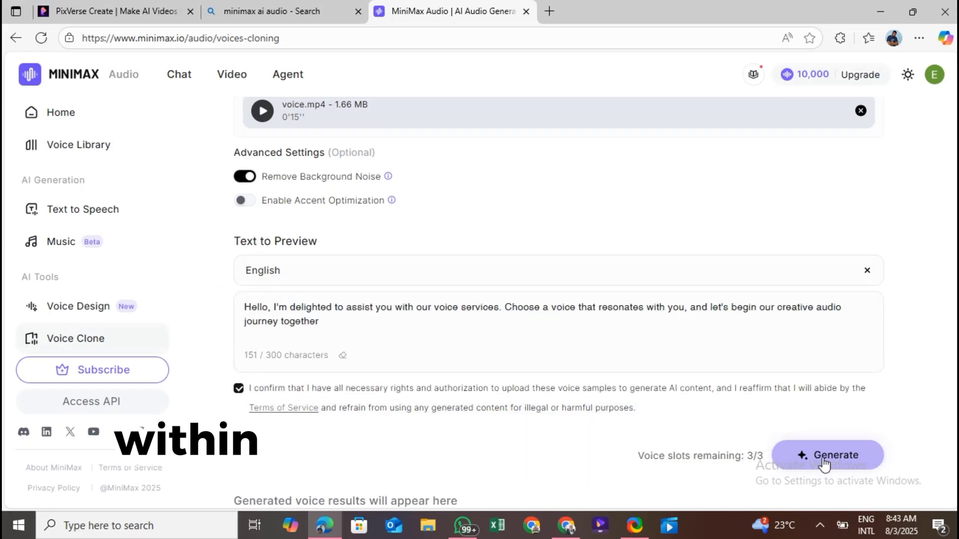
pyautogui.click(828, 455)
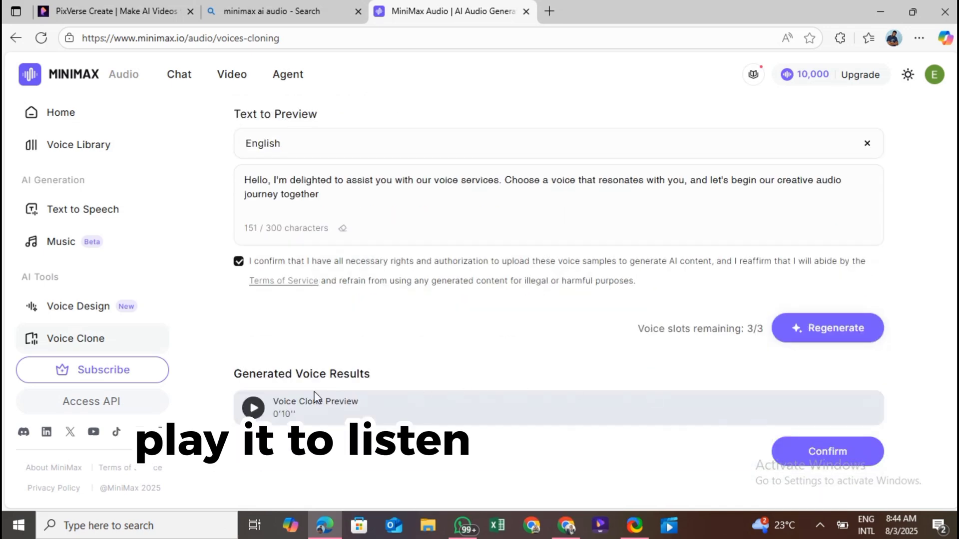
pyautogui.click(253, 407)
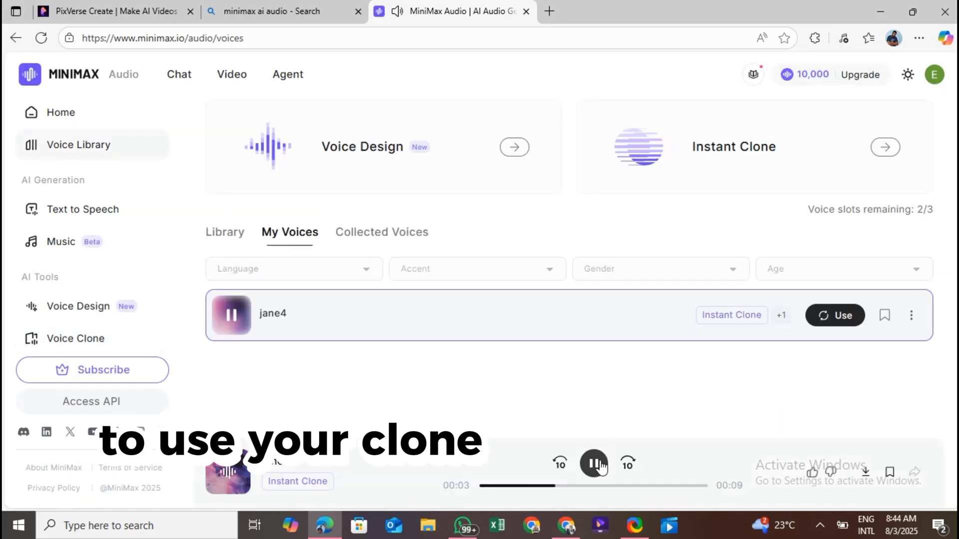
# - Generate speech of the avatar script in the jane4 voice and play it back
pyautogui.click(81, 209)
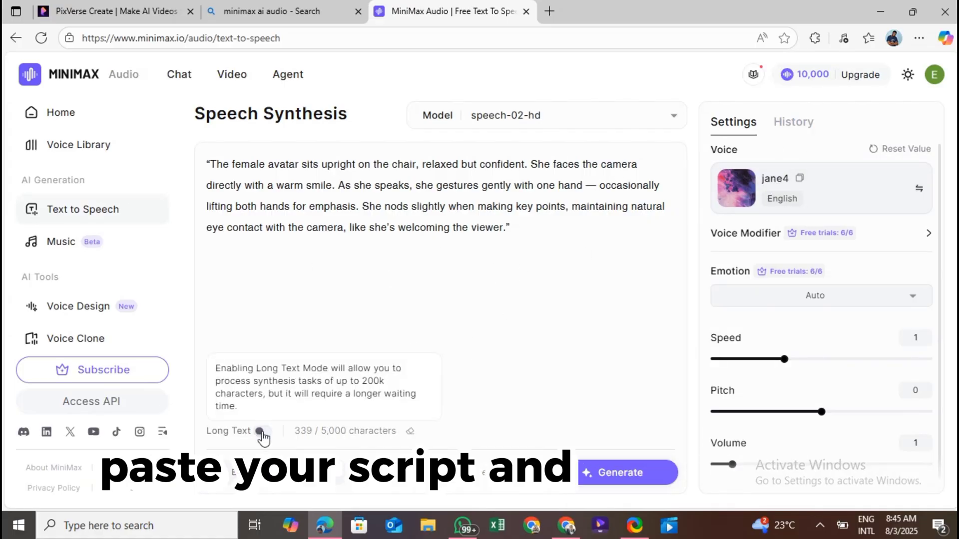
pyautogui.click(263, 431)
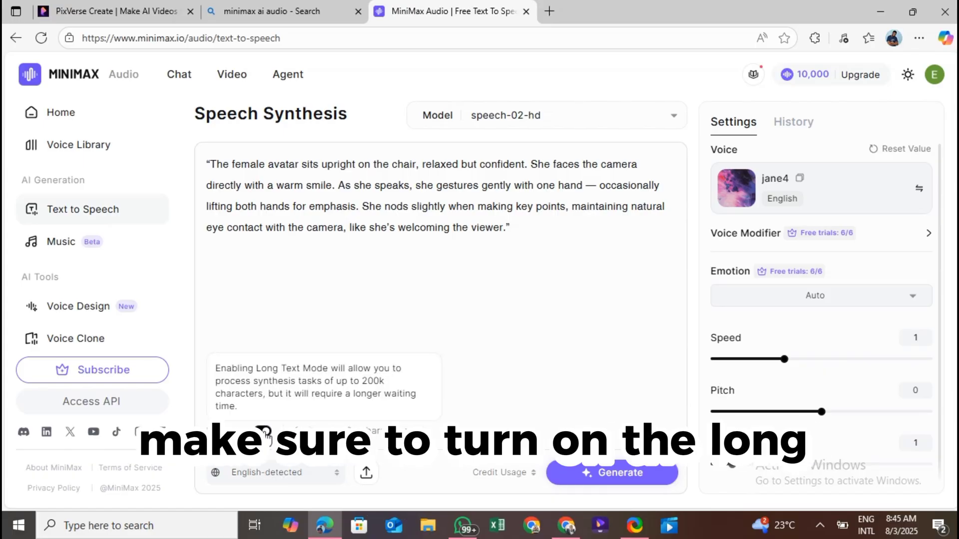
pyautogui.click(266, 433)
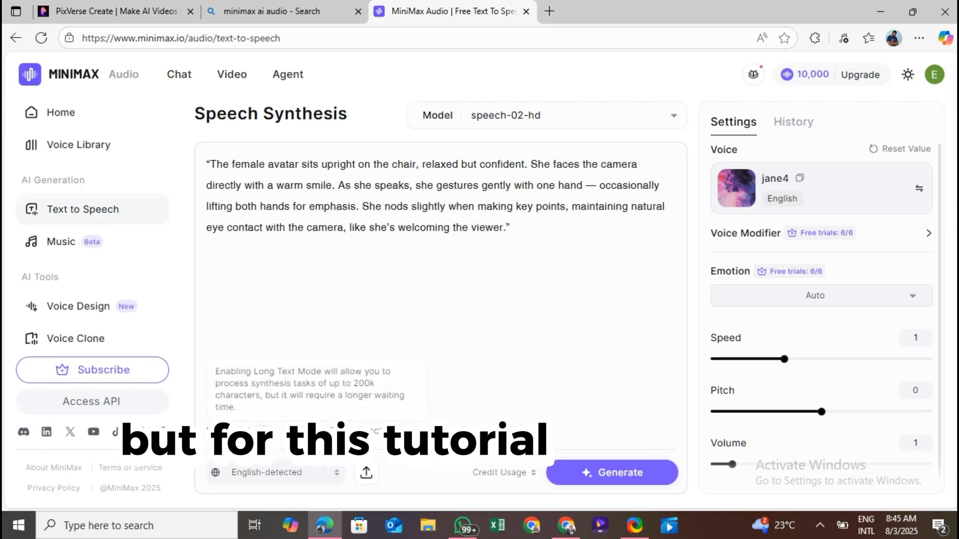
pyautogui.click(612, 472)
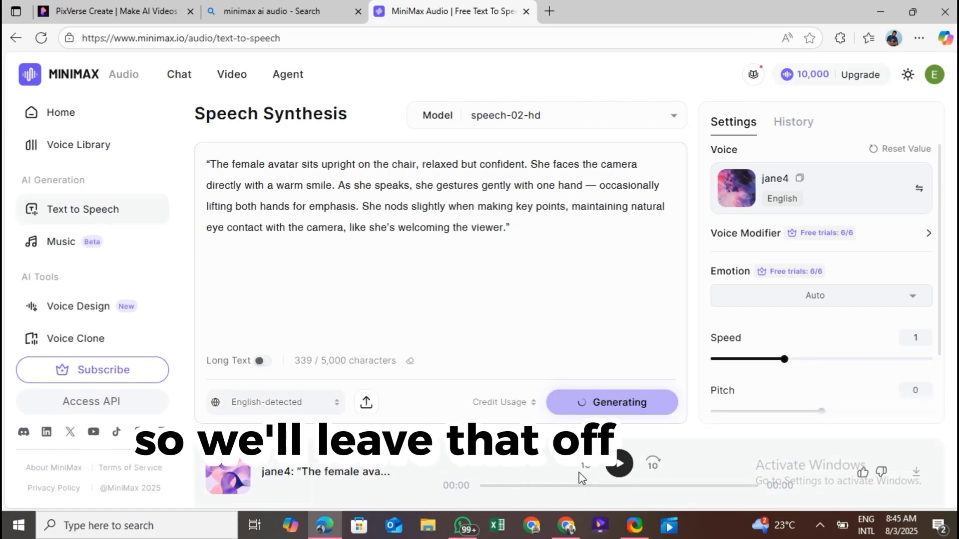
pyautogui.click(619, 463)
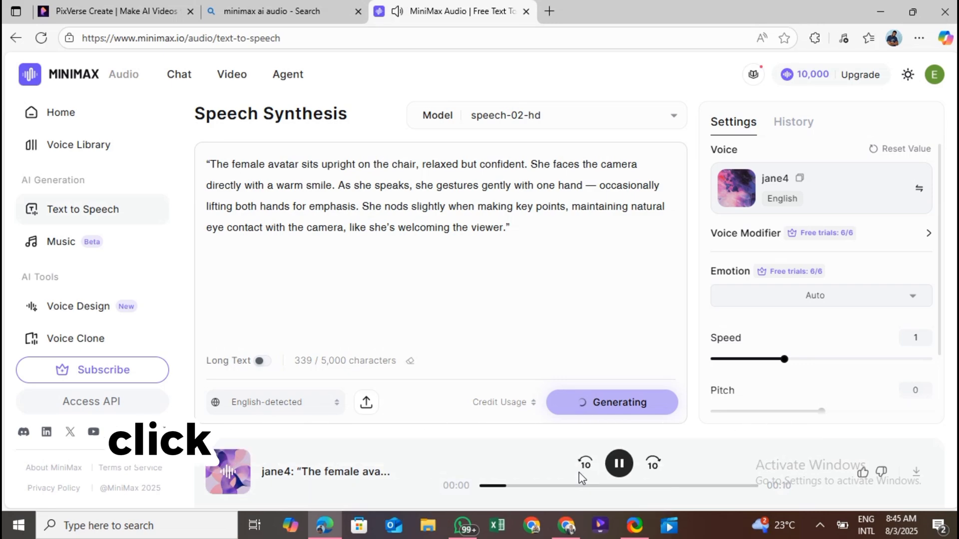
pyautogui.click(869, 38)
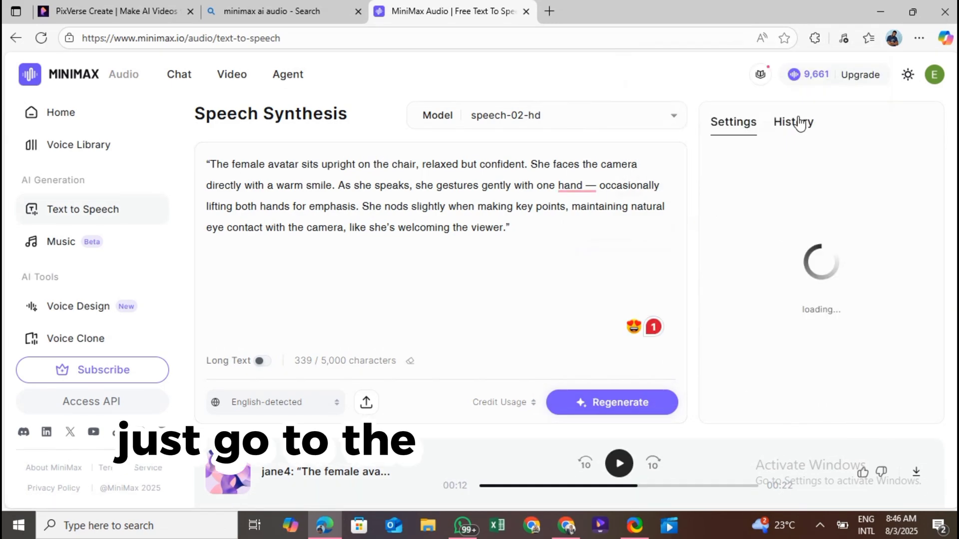
# - Check the generated speech history, then search Bing for 'dream face app' down to dreamfaceapp.com
pyautogui.click(793, 121)
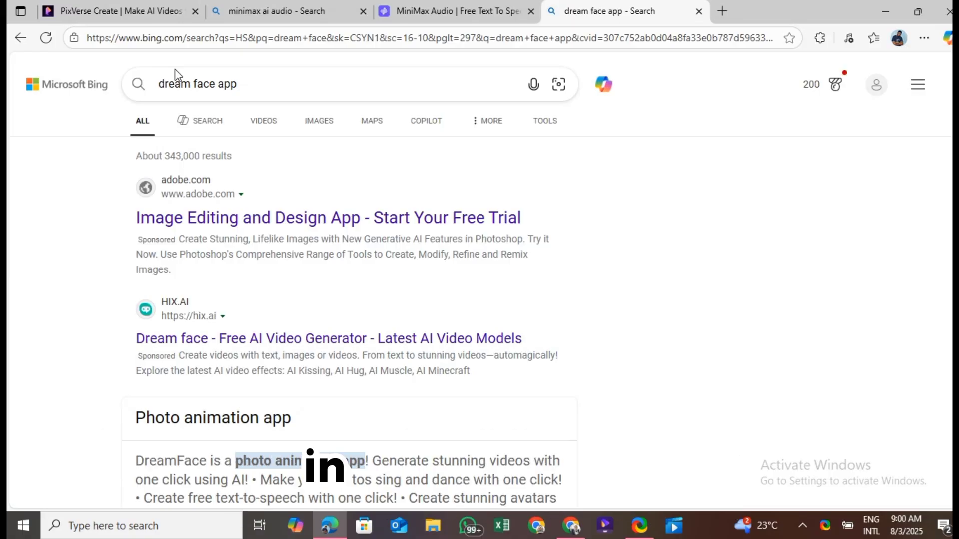
pyautogui.scroll(-3)
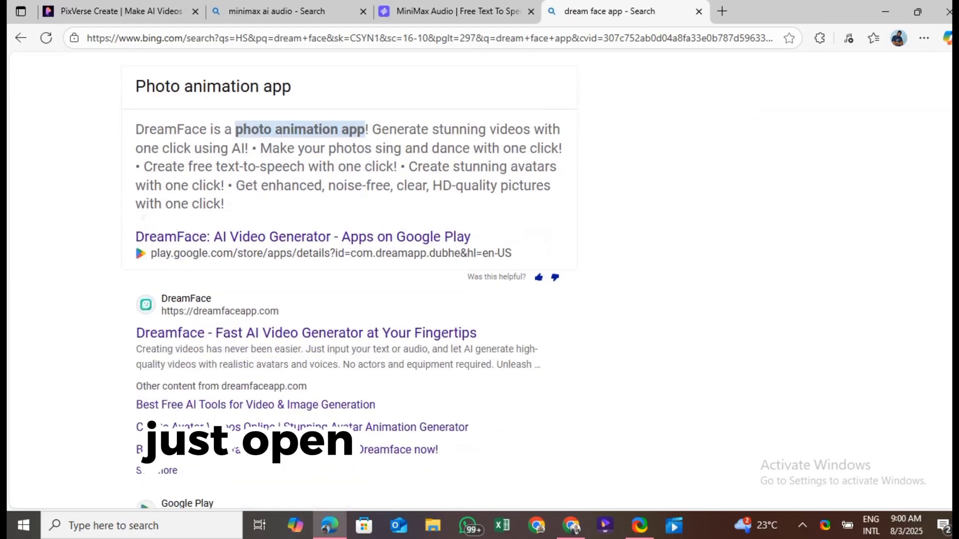
pyautogui.scroll(-3)
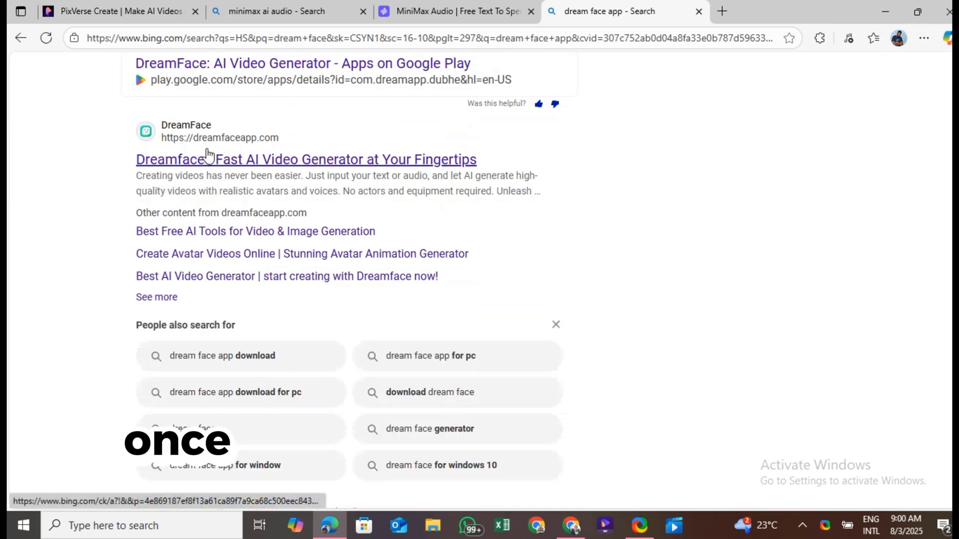
# - On dreamfaceapp.com, upload the Creative Jane video as the avatar
pyautogui.click(200, 159)
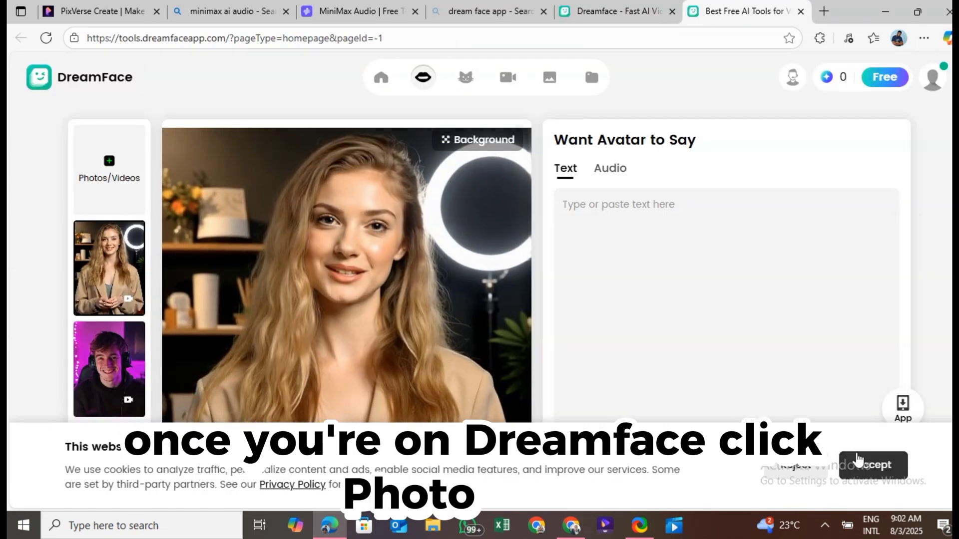
pyautogui.click(109, 170)
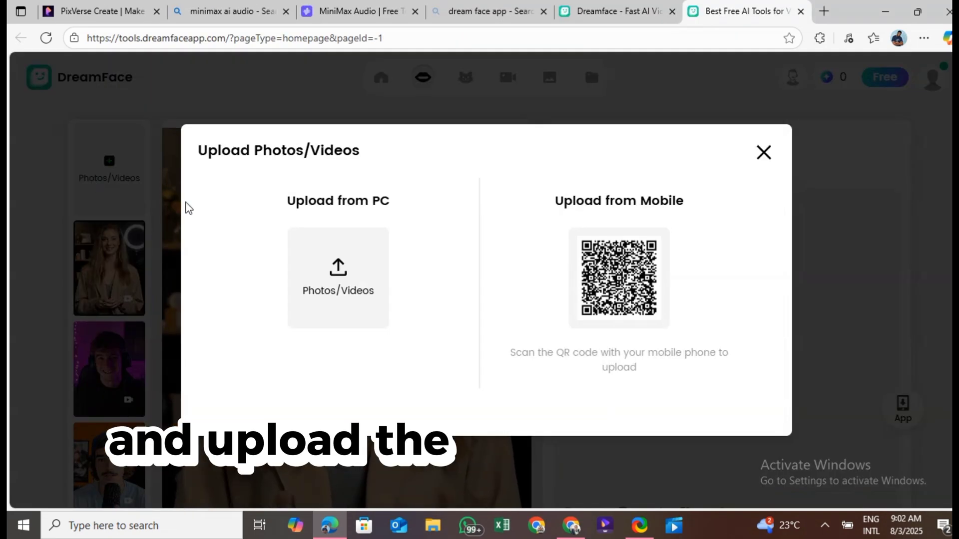
pyautogui.click(338, 278)
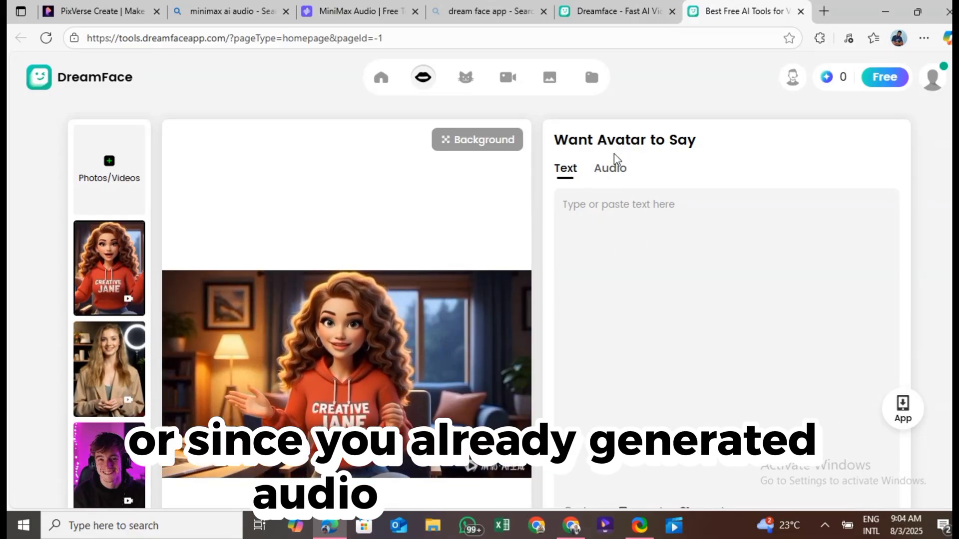
# - Supply sound.mp4 as the audio, trim it to 25.1 seconds, and start generation
pyautogui.click(609, 168)
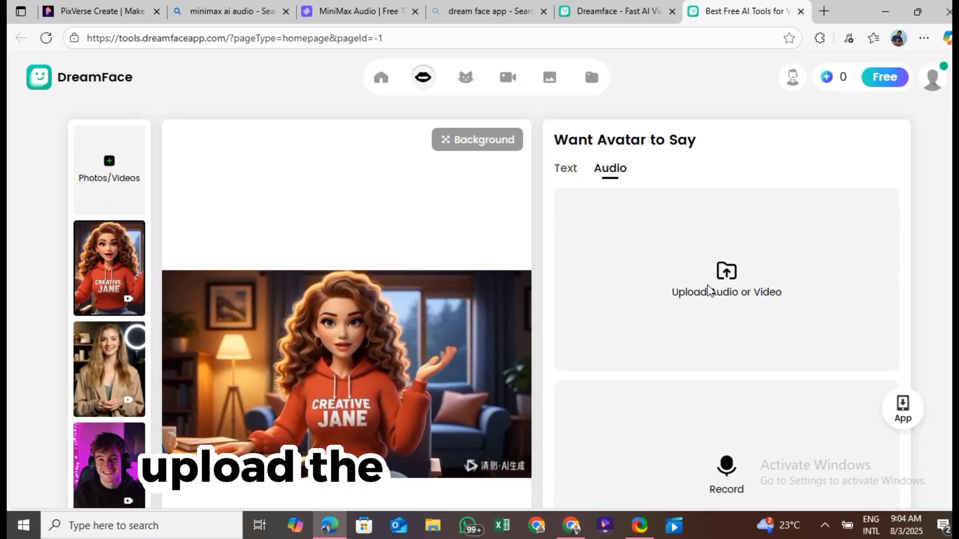
pyautogui.click(726, 282)
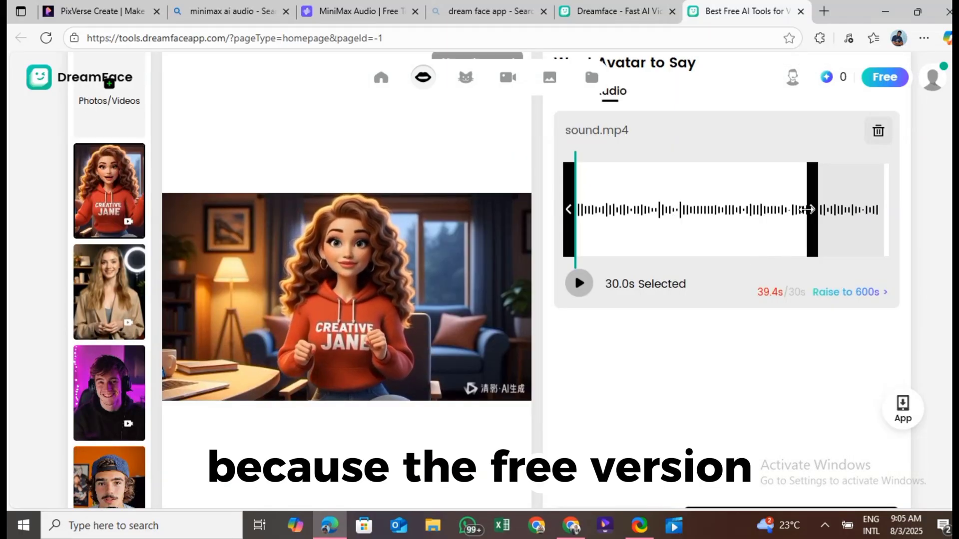
pyautogui.moveTo(809, 209); pyautogui.dragTo(772, 208)
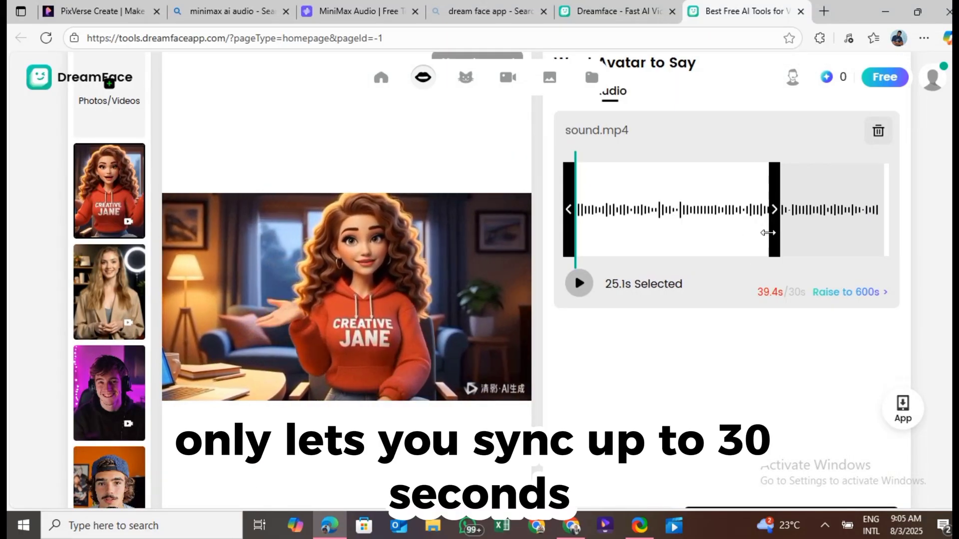
pyautogui.scroll(-3)
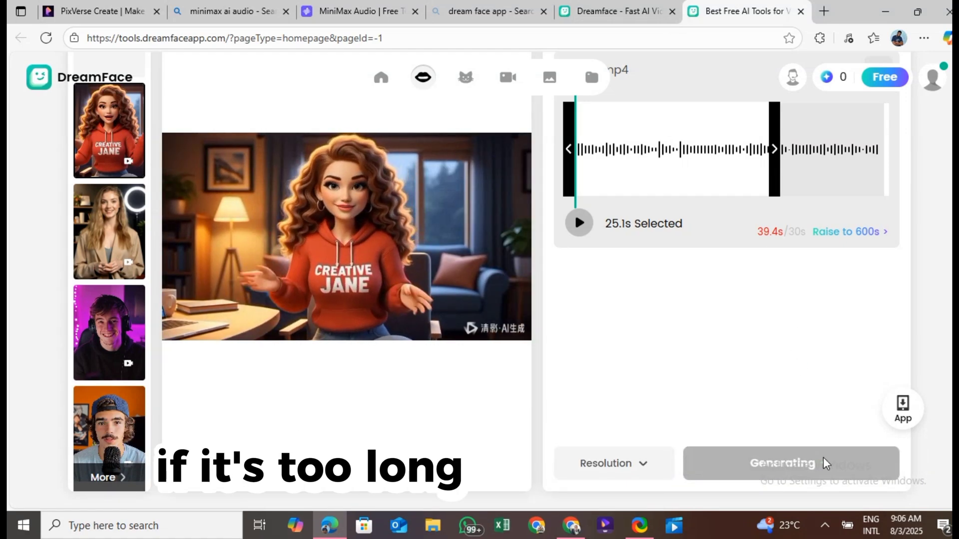
# - Play the finished lip-synced video unmuted and download it as sound.mp4.mp4
pyautogui.click(781, 464)
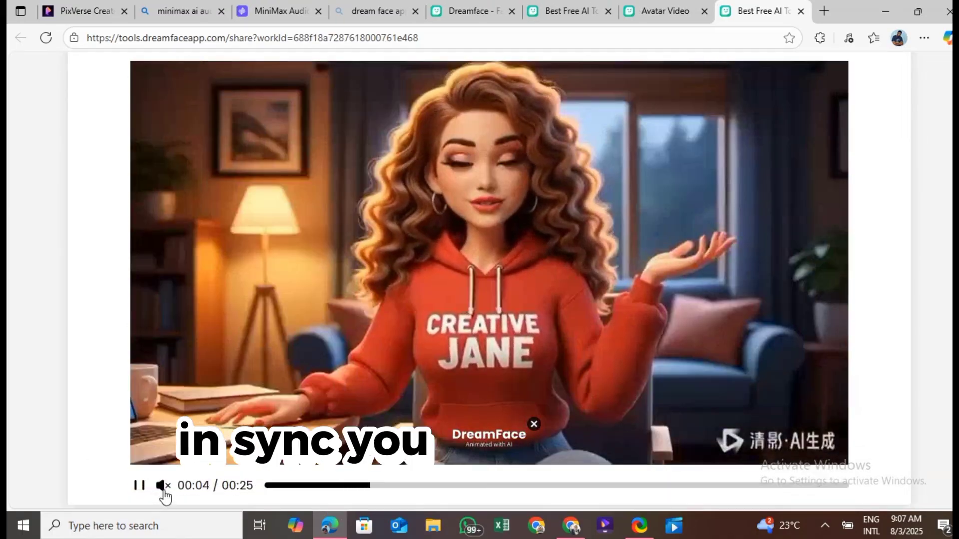
pyautogui.click(164, 486)
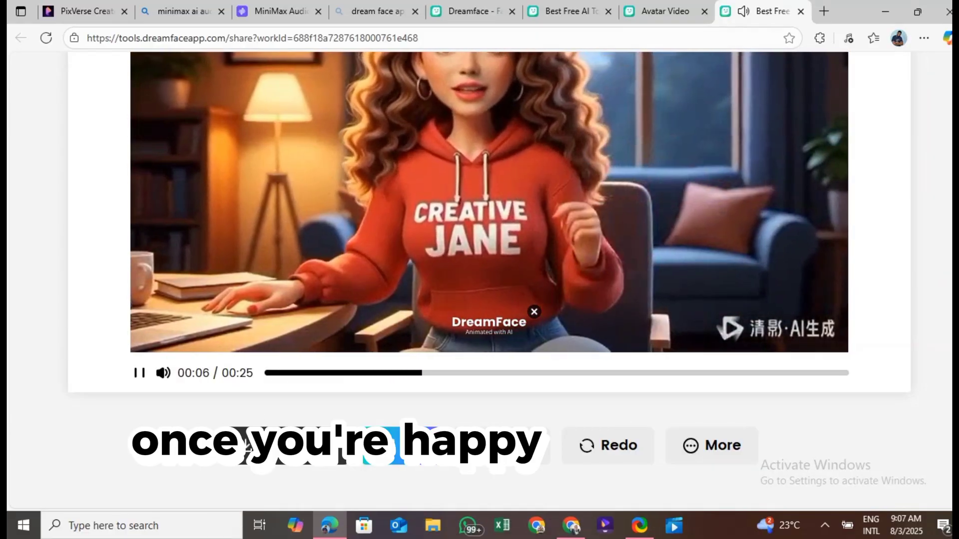
pyautogui.click(869, 38)
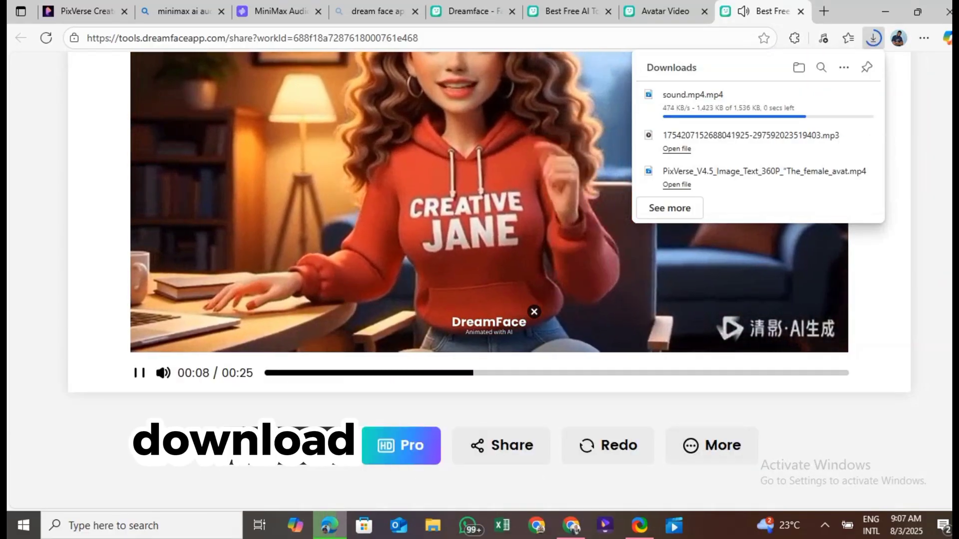